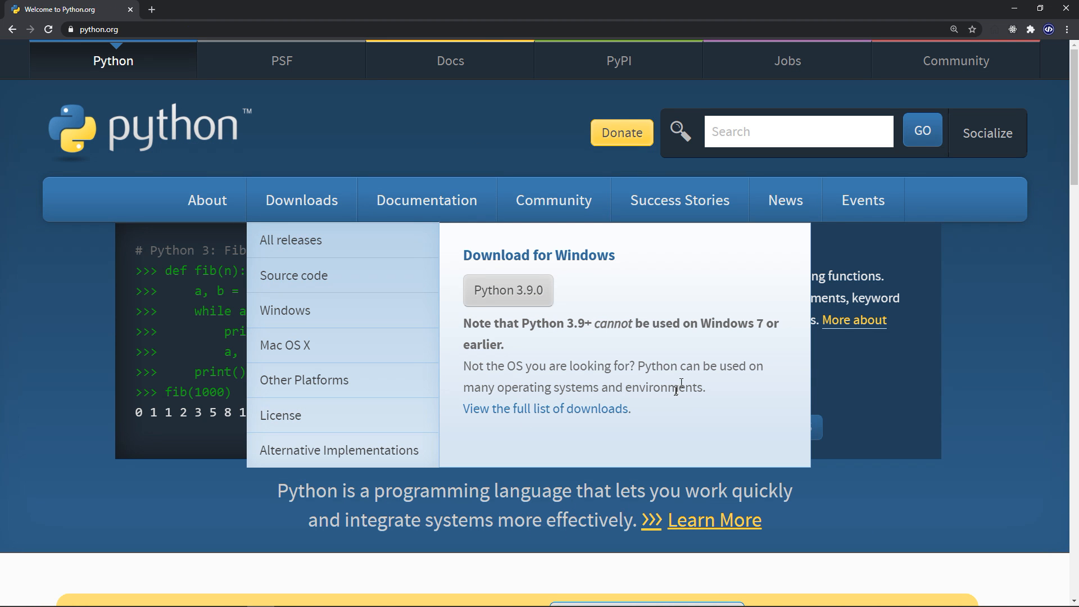
- Go to the Downloads page on python.org, offering Python 3.9.1 for Windows
{"action": "left_click", "coordinate": [301, 200]}
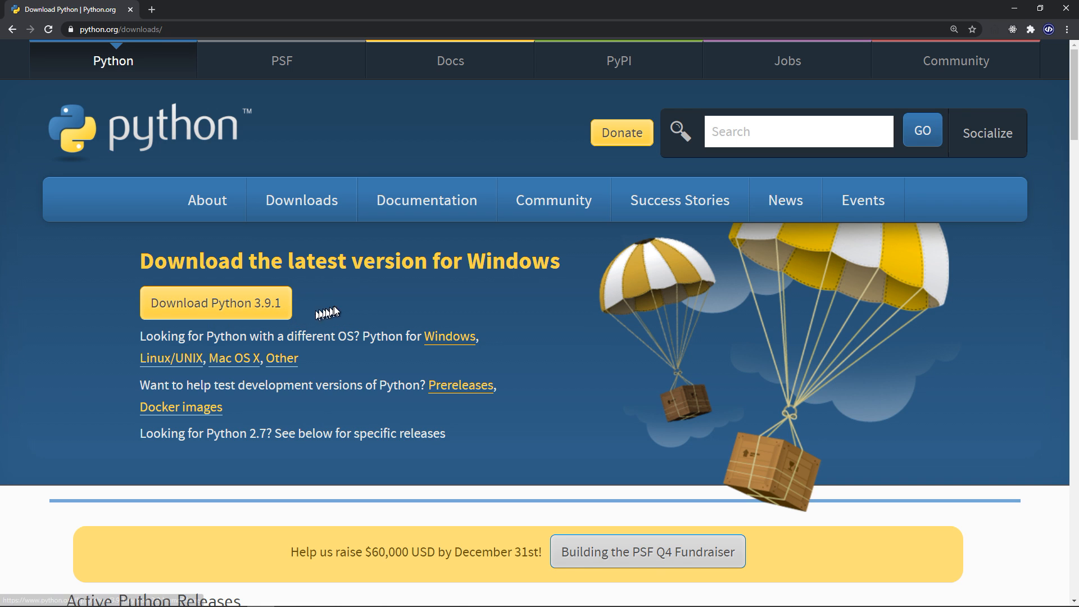
{"action": "mouse_move", "coordinate": [312, 303]}
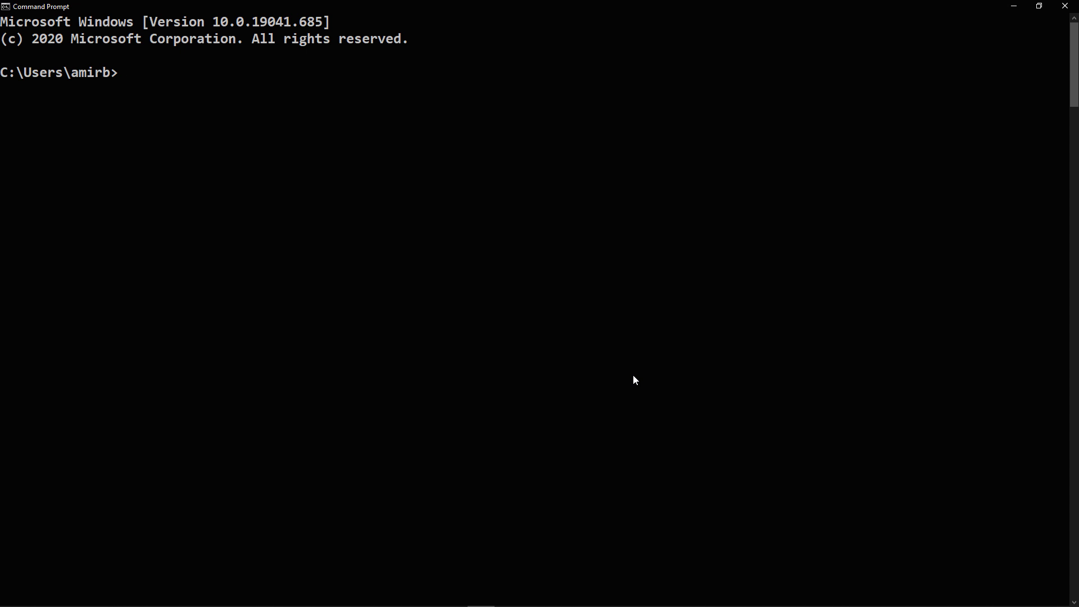
- Run pip help in Command Prompt and scroll through its commands and general options
{"action": "type", "text": "pi"}
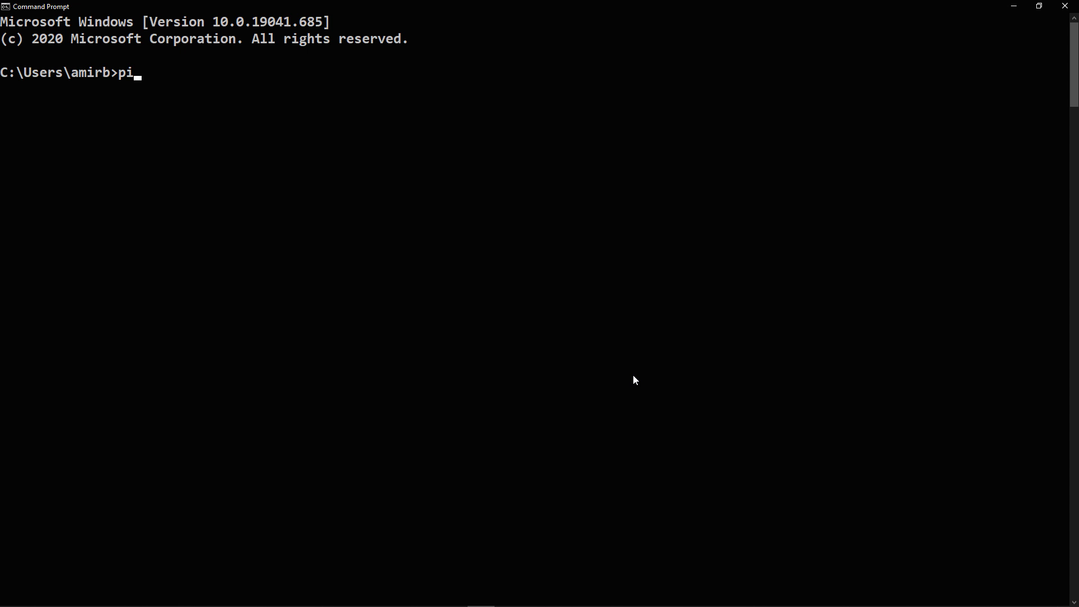
{"action": "type", "text": "p help"}
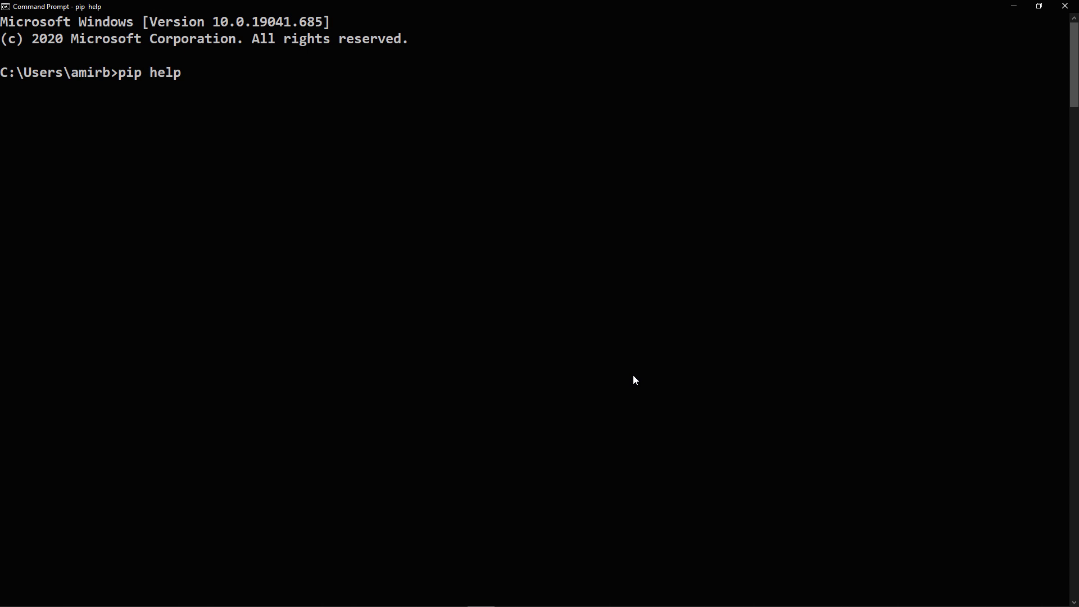
{"action": "key", "text": "Return"}
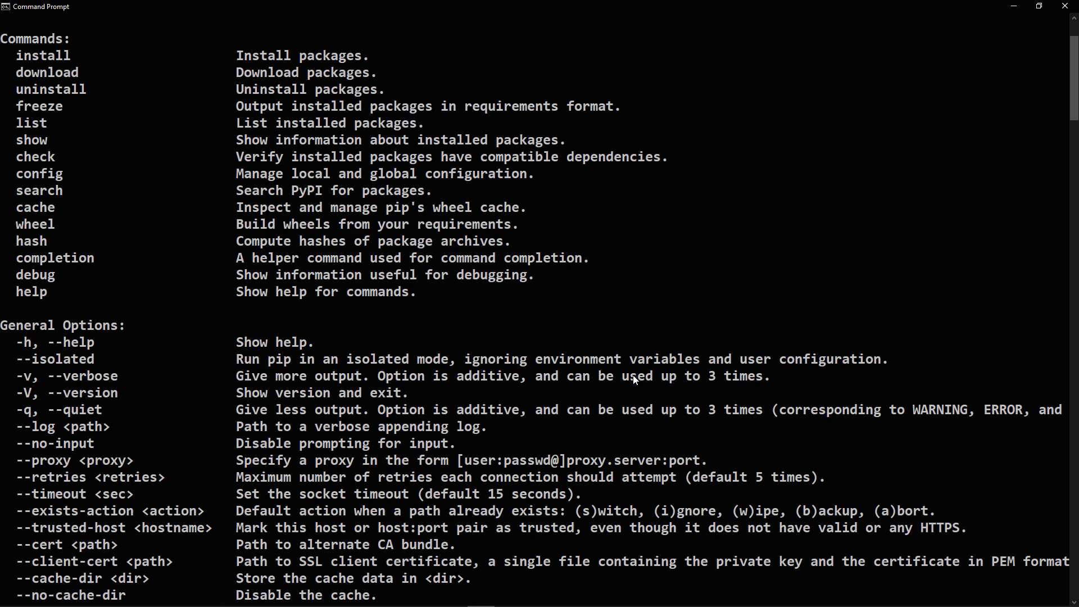
{"action": "scroll", "scroll_direction": "down", "scroll_amount": 3}
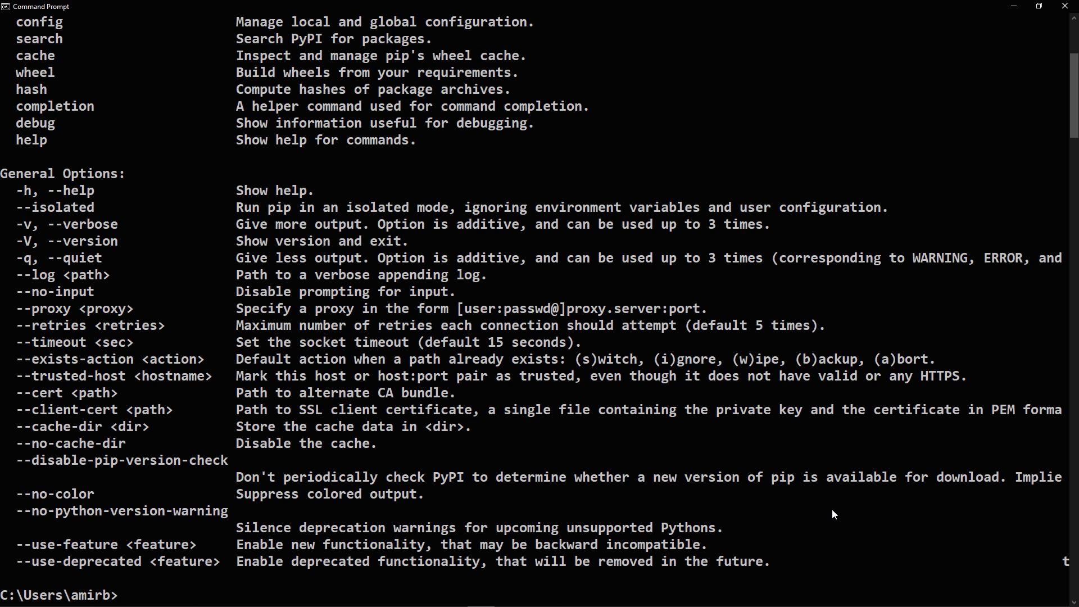
- Open the desktop's django1 folder in Visual Studio Code via Open with Code
{"action": "right_click", "coordinate": [21, 13]}
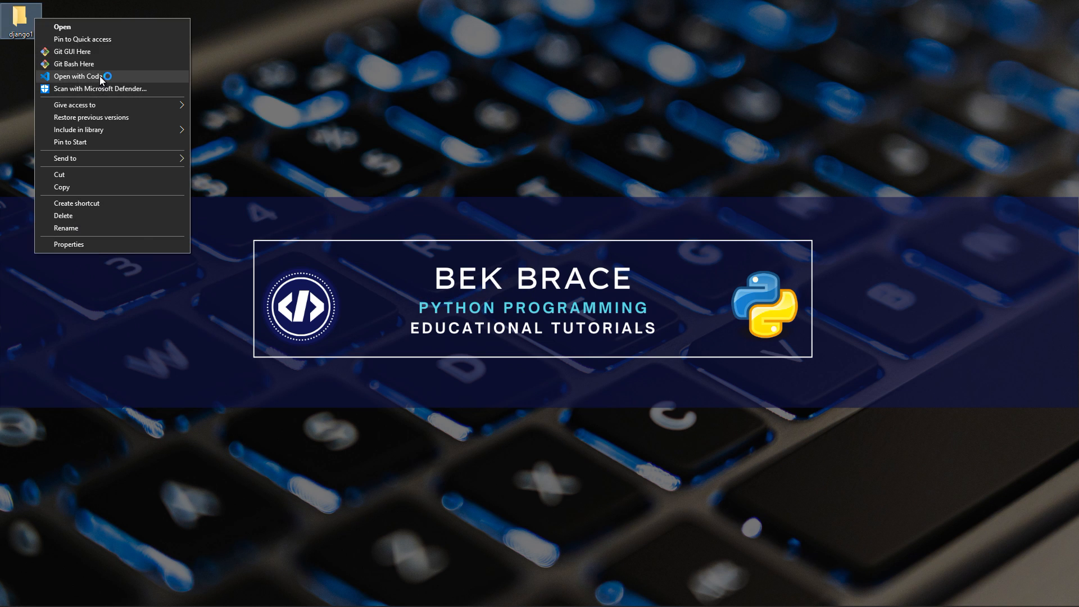
{"action": "left_click", "coordinate": [78, 75]}
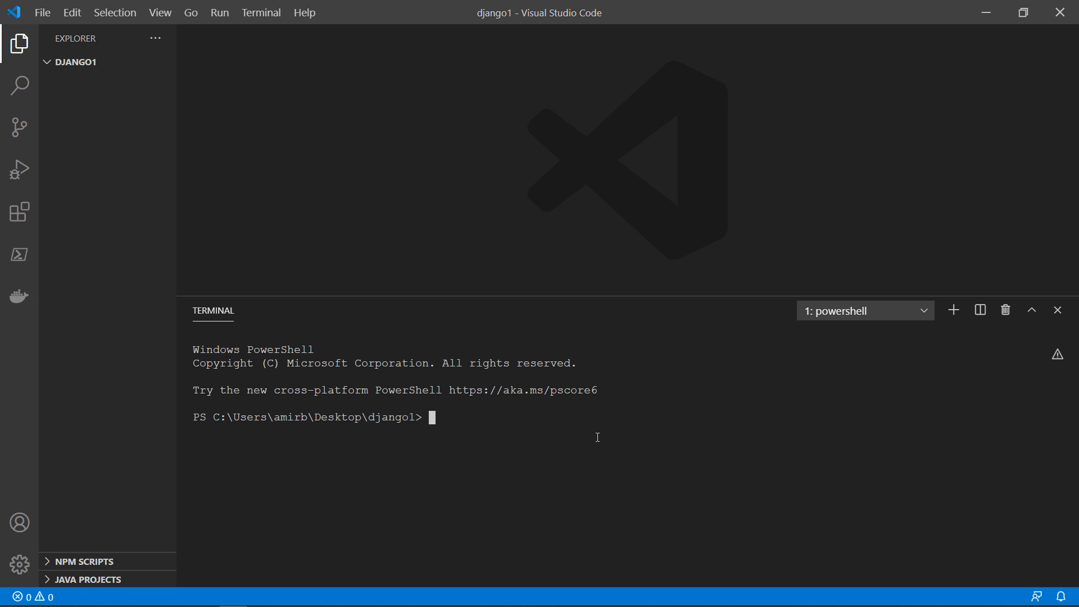
- Run pip install virtualenv in the terminal, which reports the requirement already satisfied
{"action": "type", "text": "pip insta"}
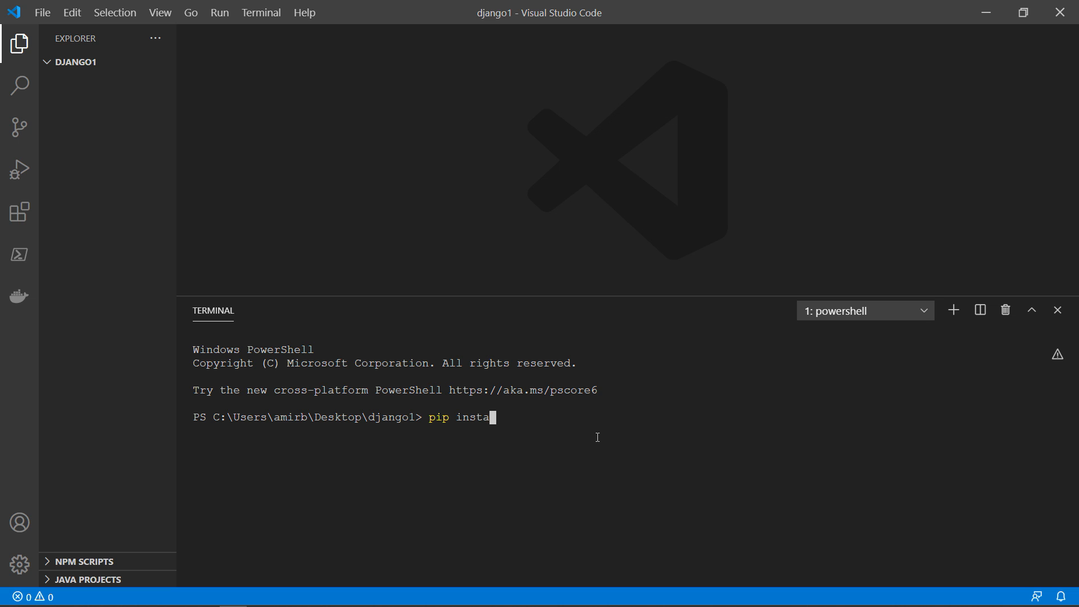
{"action": "type", "text": "ll virtualenv"}
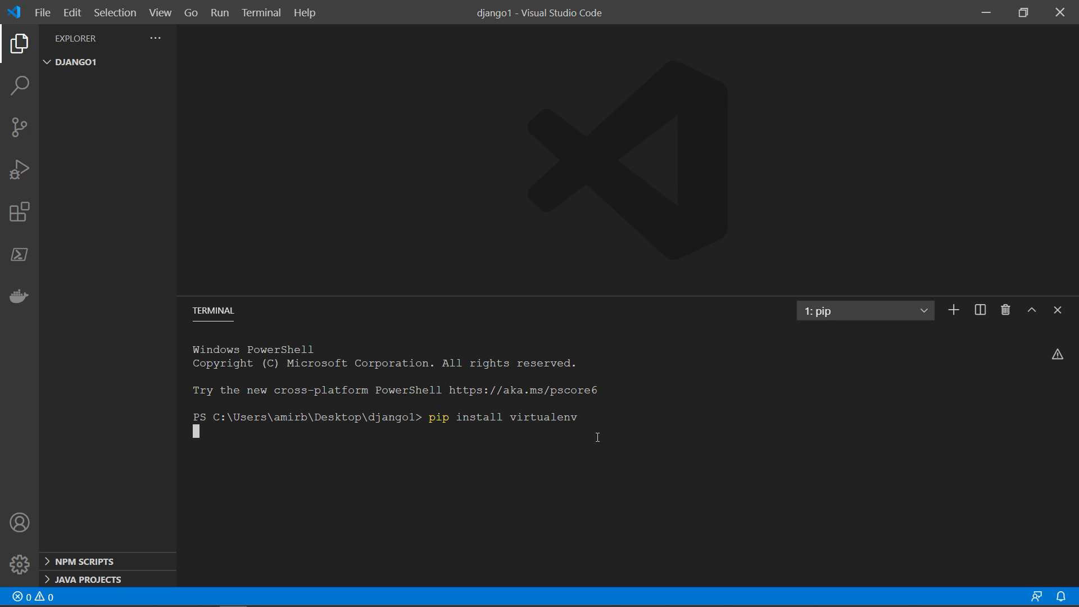
{"action": "key", "text": "Return"}
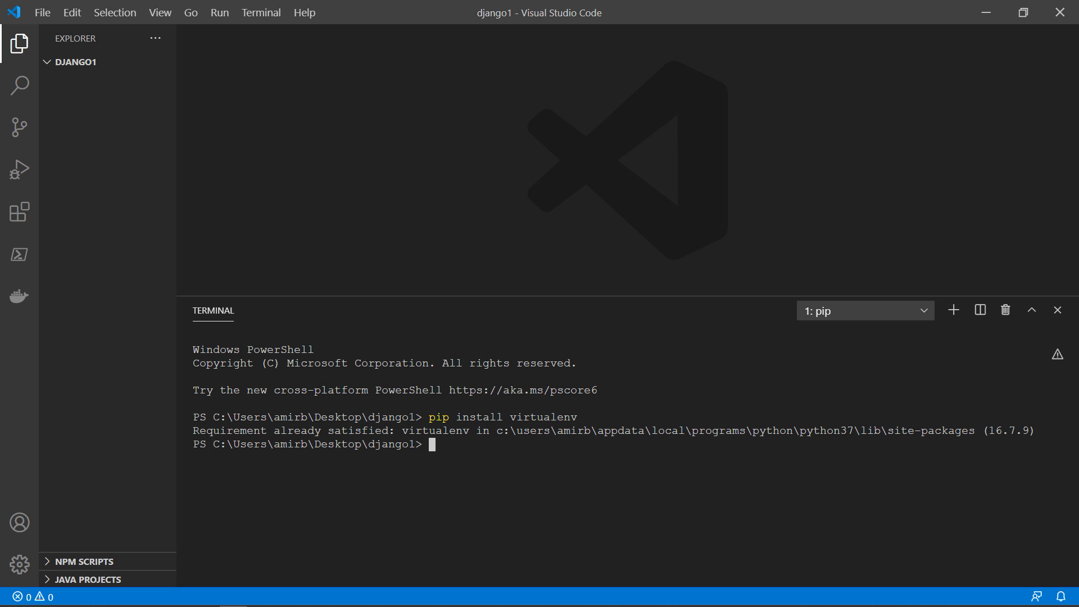
{"action": "mouse_move", "coordinate": [841, 496]}
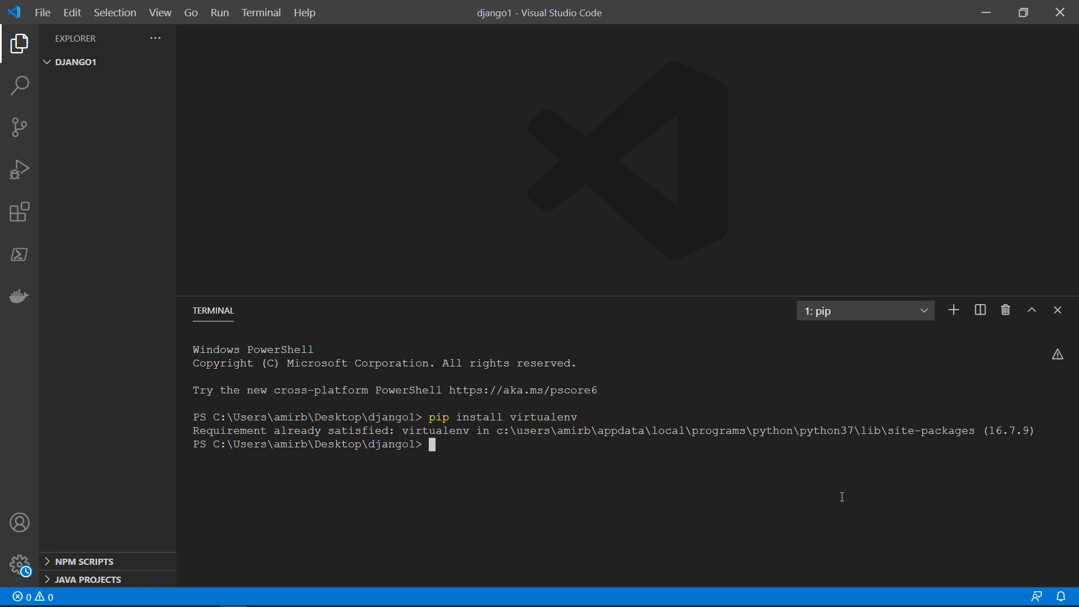
- Run virtualenv env_site to create a virtual environment in the django1 folder
{"action": "type", "text": "virtual"}
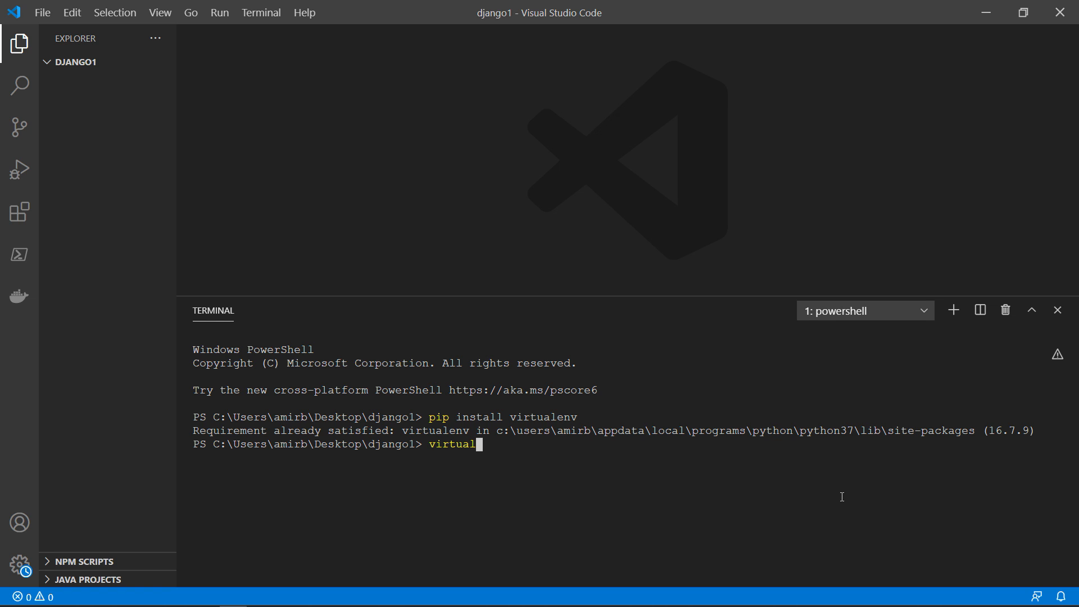
{"action": "type", "text": "env"}
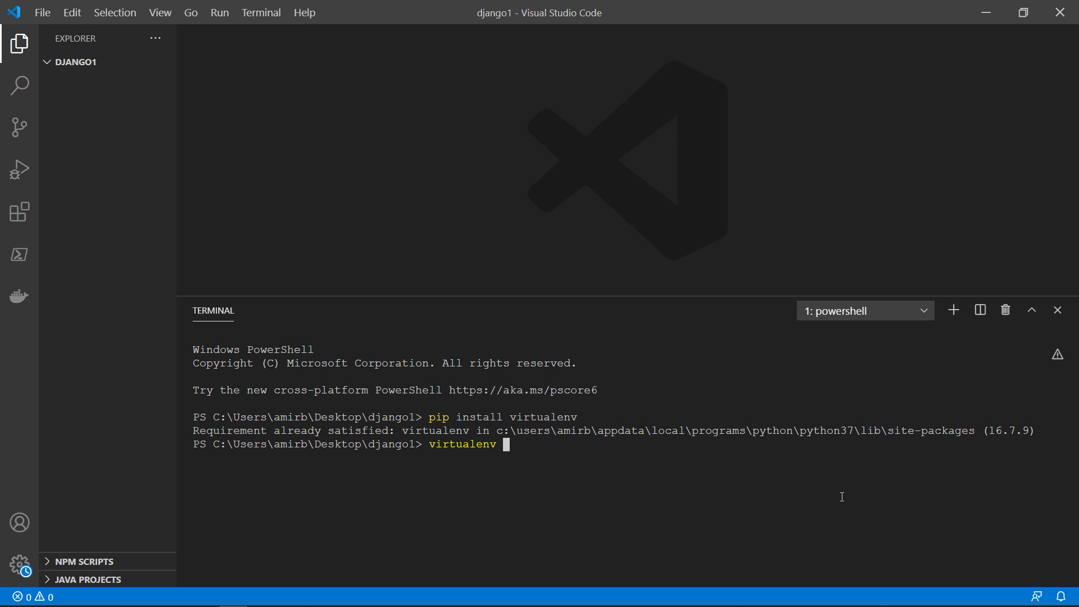
{"action": "type", "text": "env_s"}
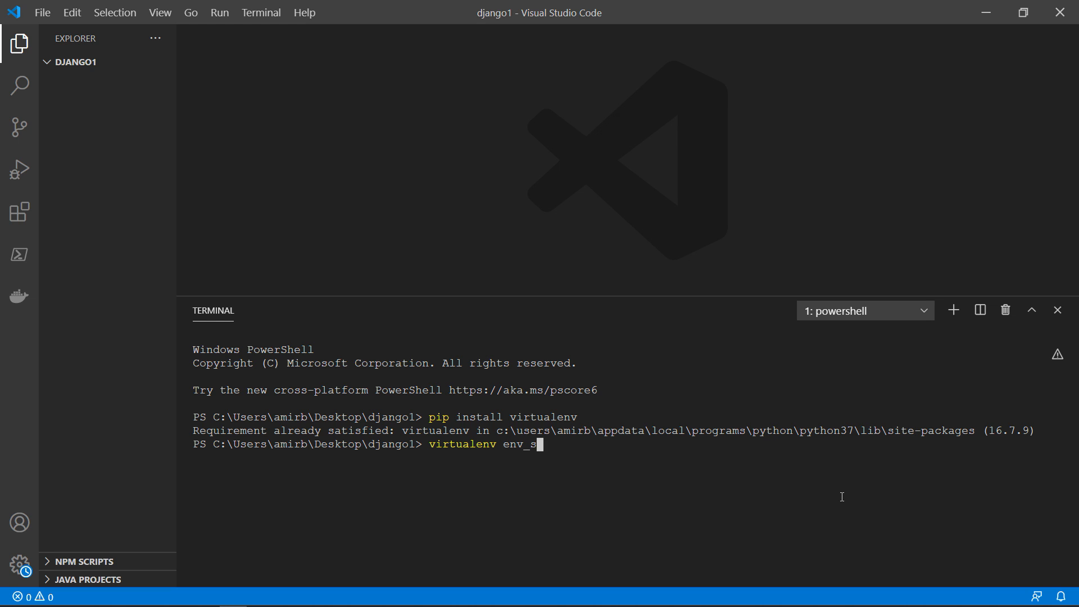
{"action": "type", "text": "ite"}
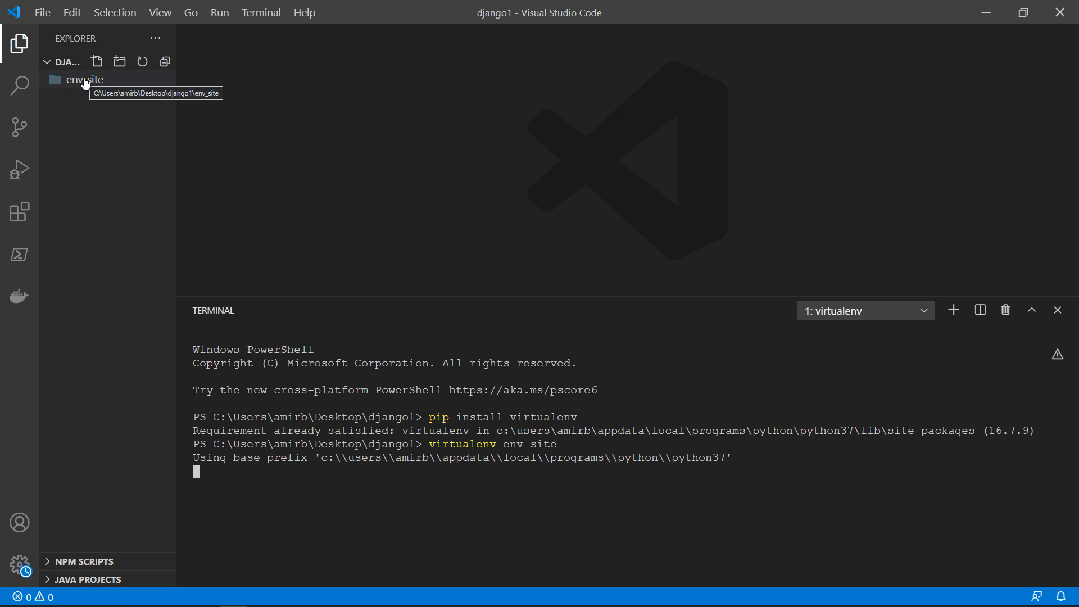
{"action": "mouse_move", "coordinate": [488, 389]}
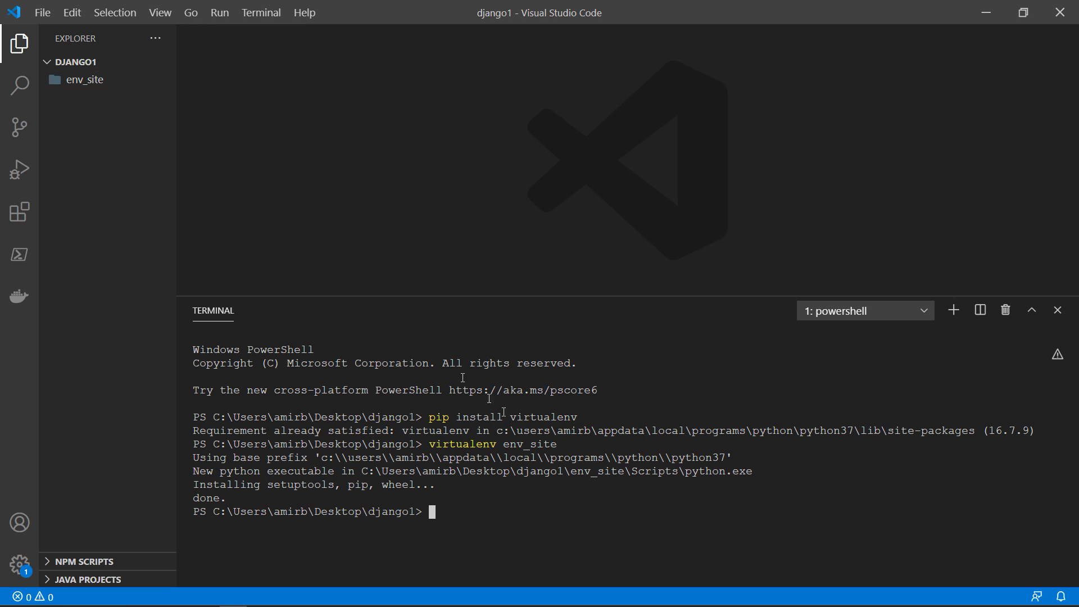
- Expand env_site in the Explorer to inspect its Lib and Include folders
{"action": "left_click", "coordinate": [85, 79]}
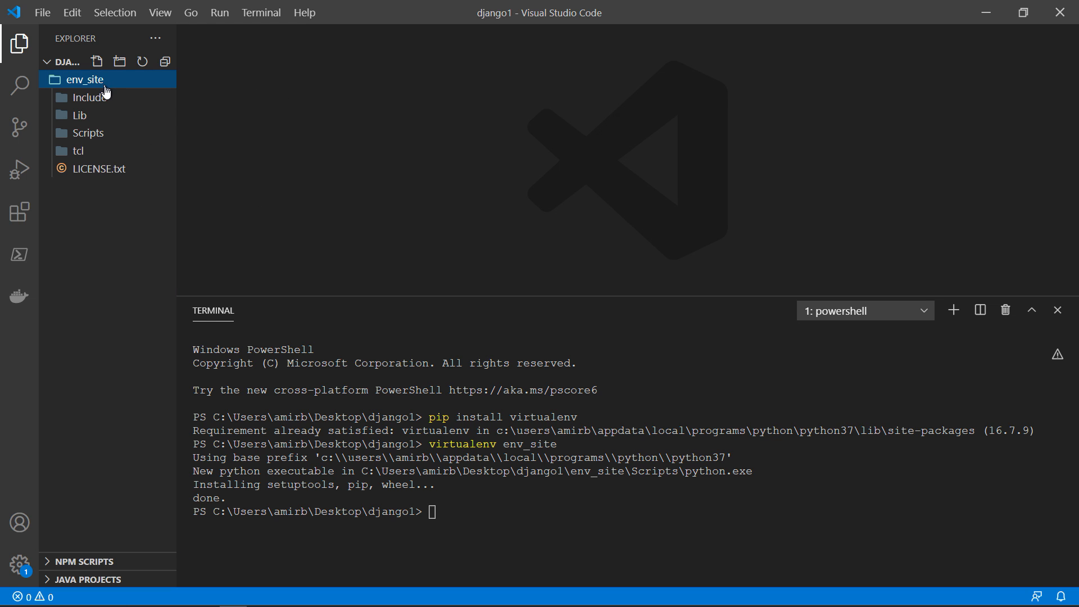
{"action": "mouse_move", "coordinate": [112, 126]}
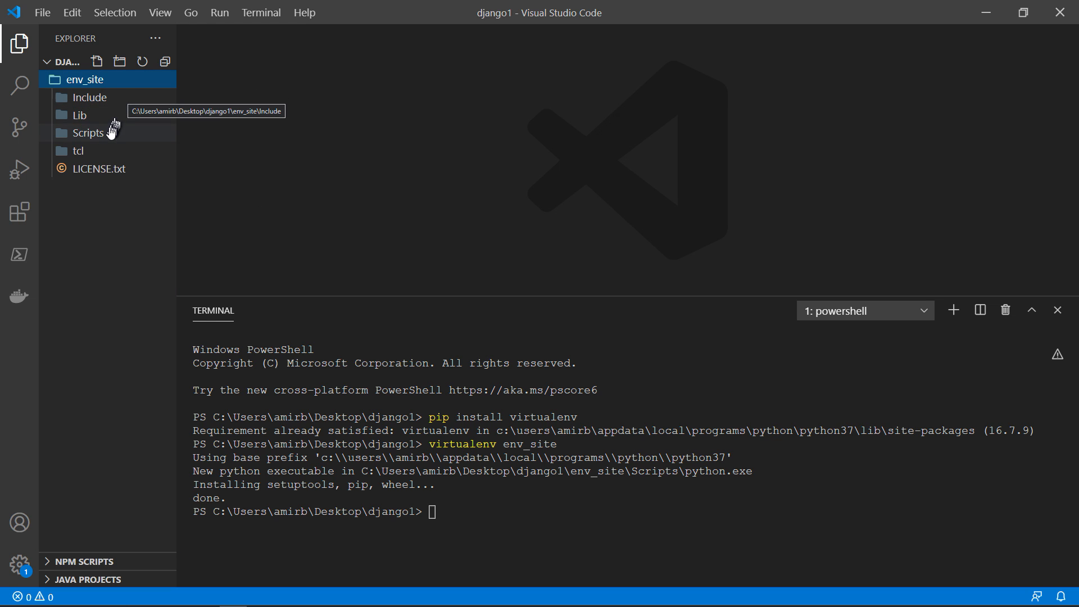
{"action": "left_click", "coordinate": [79, 114]}
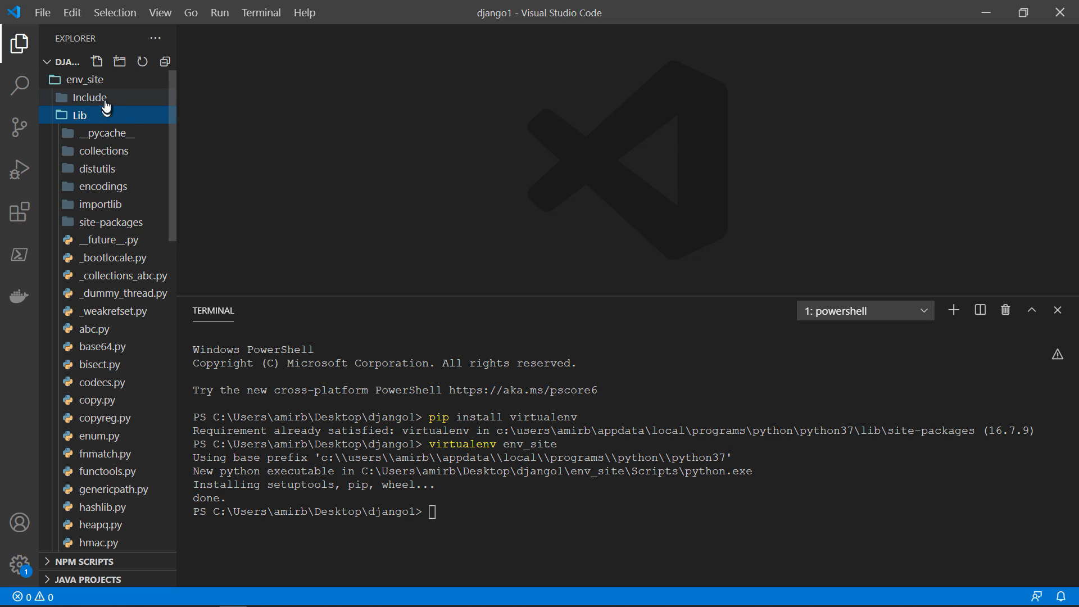
{"action": "left_click", "coordinate": [90, 97]}
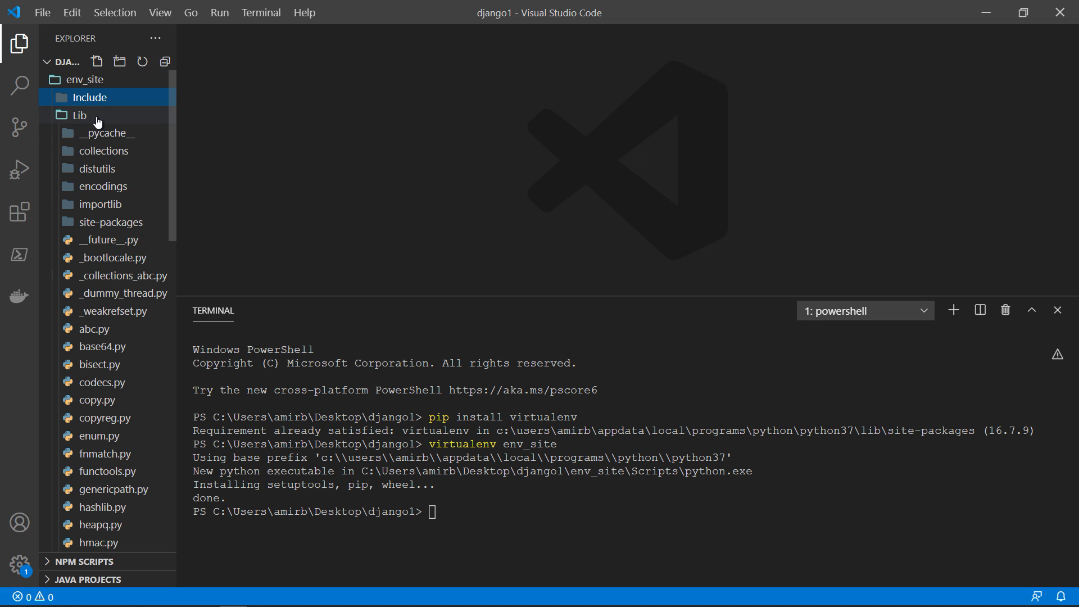
{"action": "left_click", "coordinate": [76, 114]}
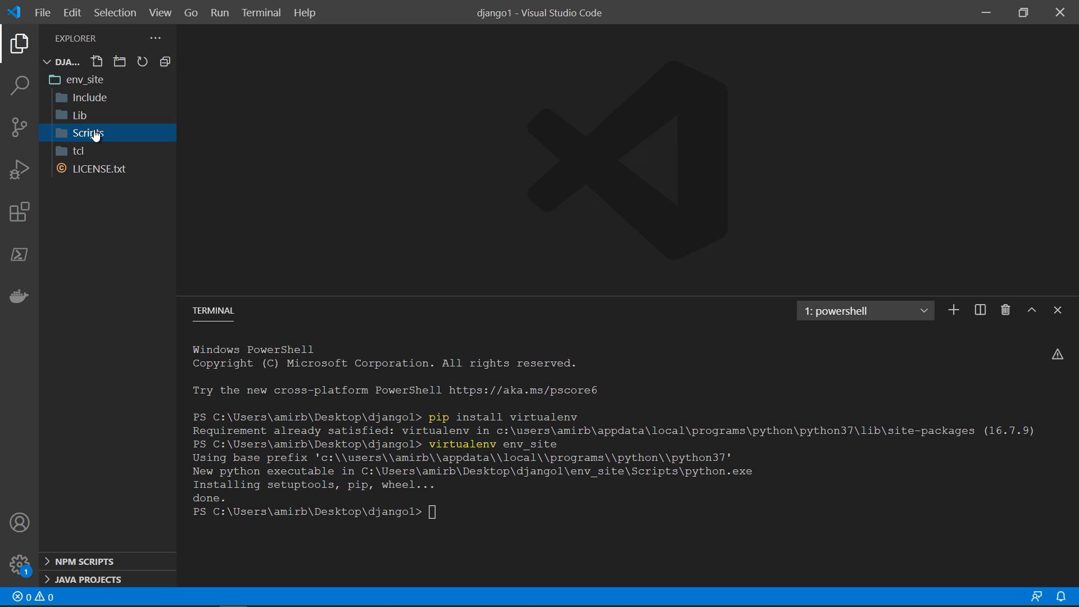
{"action": "mouse_move", "coordinate": [613, 474]}
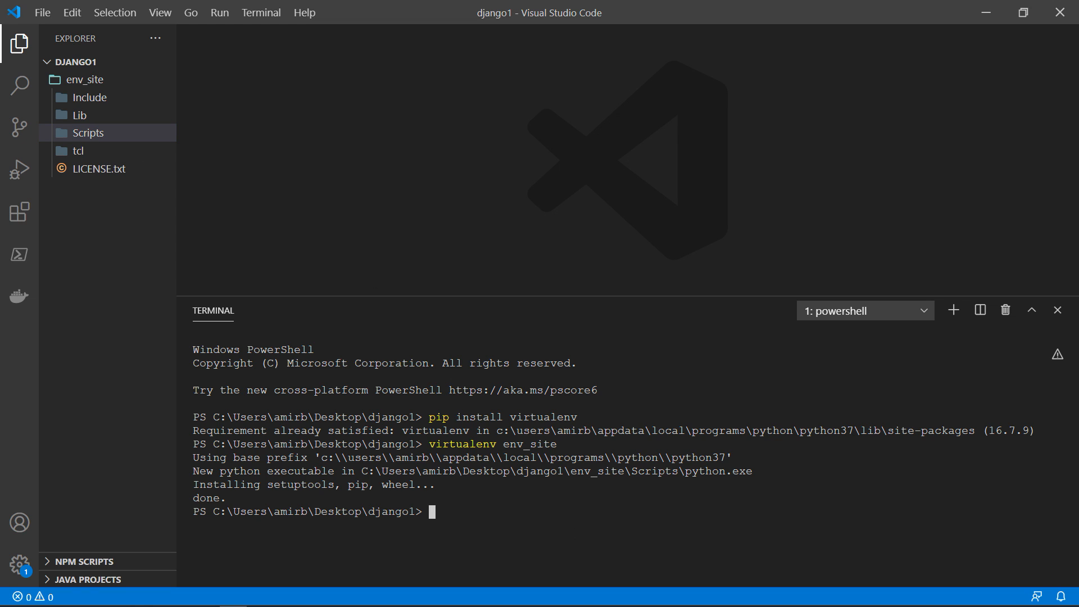
- Move into env_site, list it, then change into its Scripts folder
{"action": "type", "text": "cd eb"}
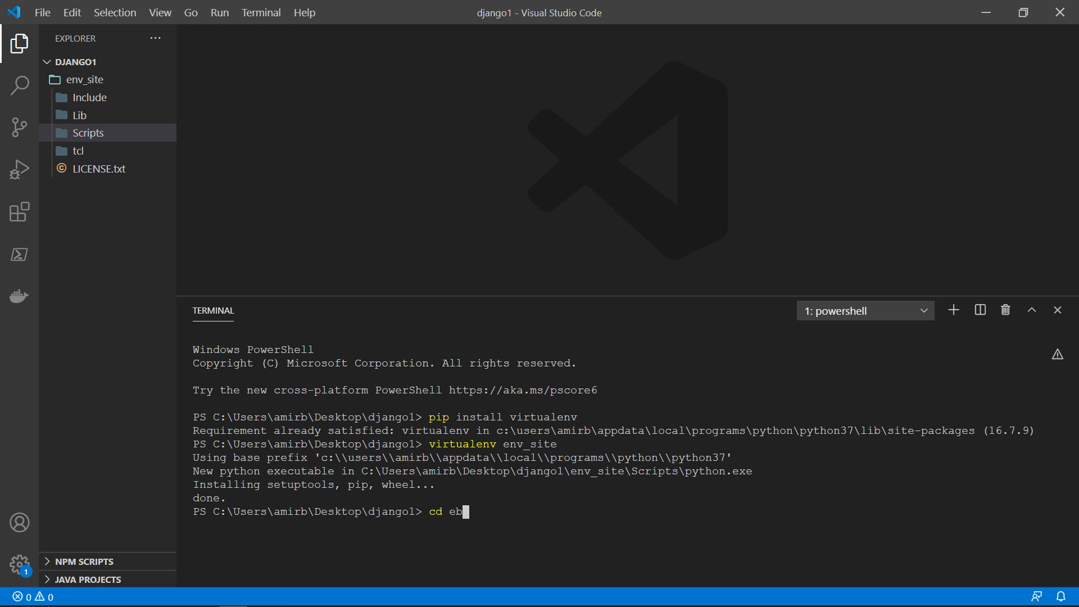
{"action": "type", "text": "nv_site"}
{"action": "key", "text": "Return"}
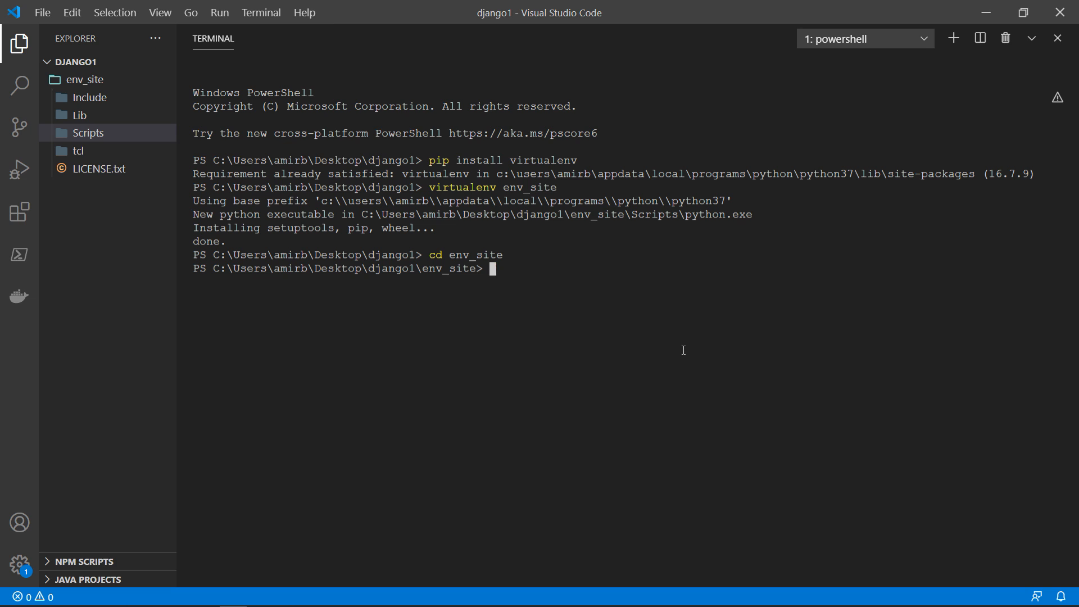
{"action": "type", "text": "ls"}
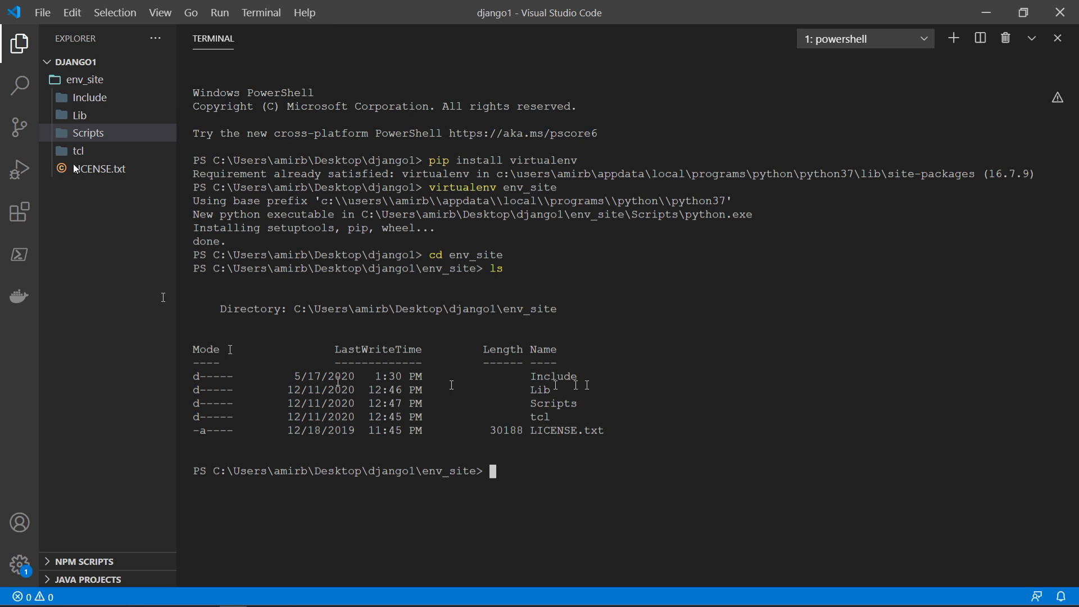
{"action": "mouse_move", "coordinate": [544, 363]}
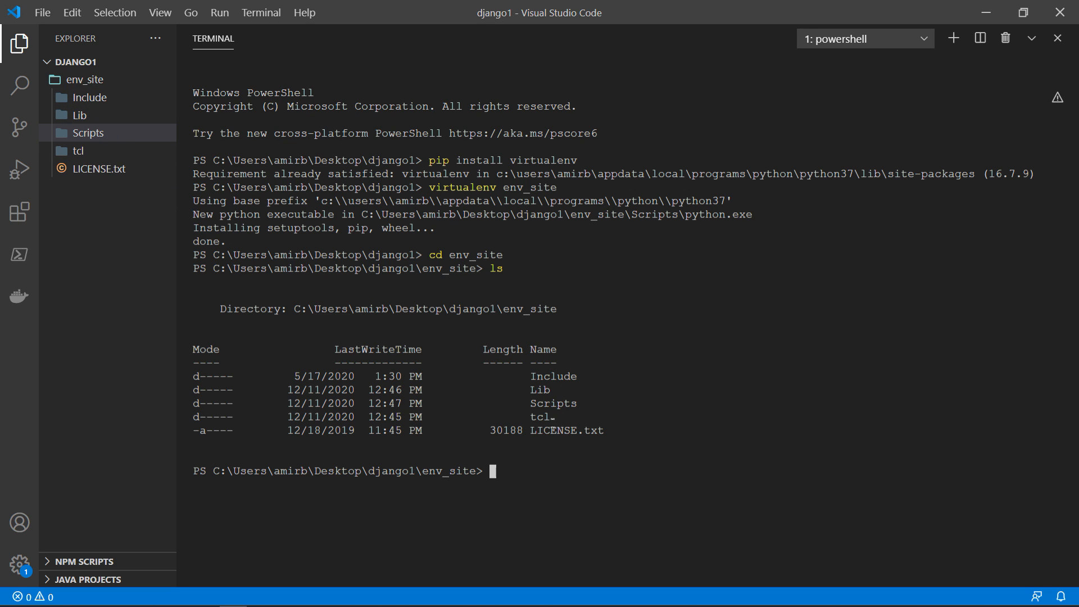
{"action": "mouse_move", "coordinate": [569, 475]}
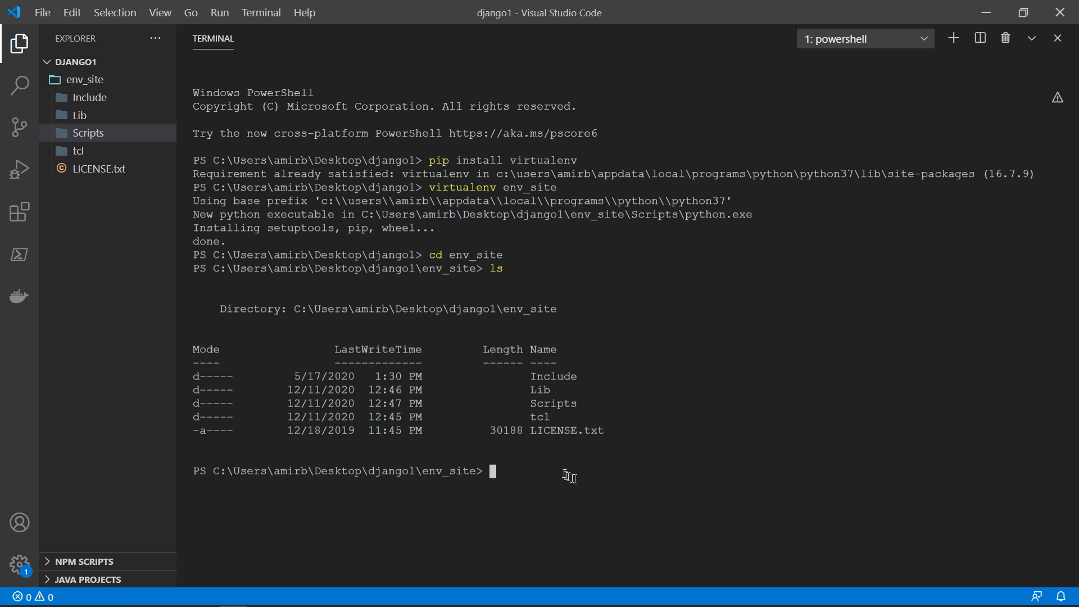
{"action": "mouse_move", "coordinate": [615, 464]}
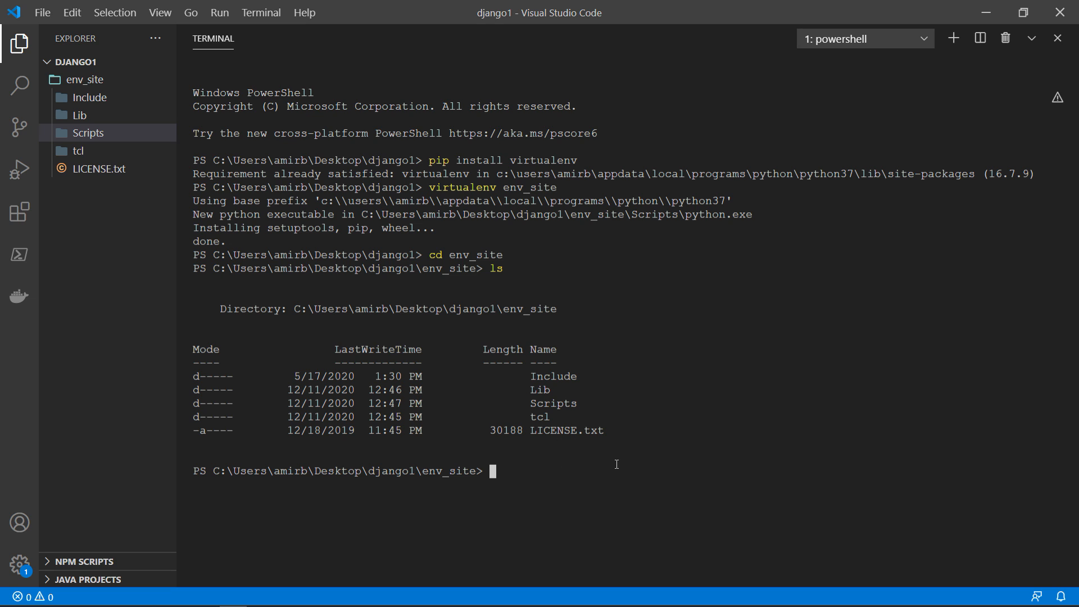
{"action": "type", "text": "cd Scrip"}
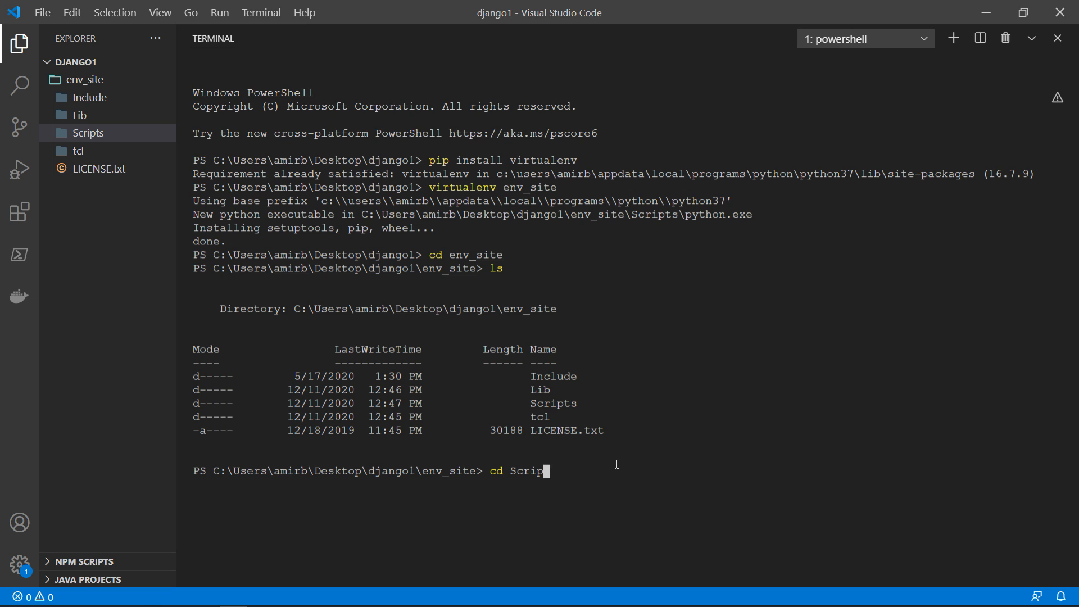
{"action": "key", "text": "Return"}
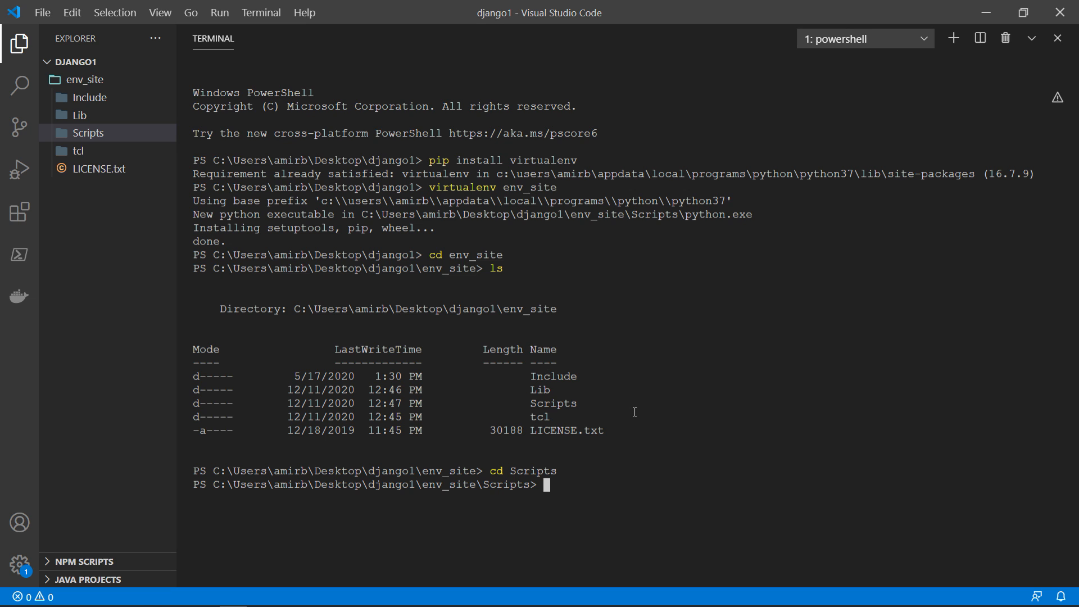
- List the Scripts folder's activate, pip and python executables and type activate
{"action": "type", "text": "dir"}
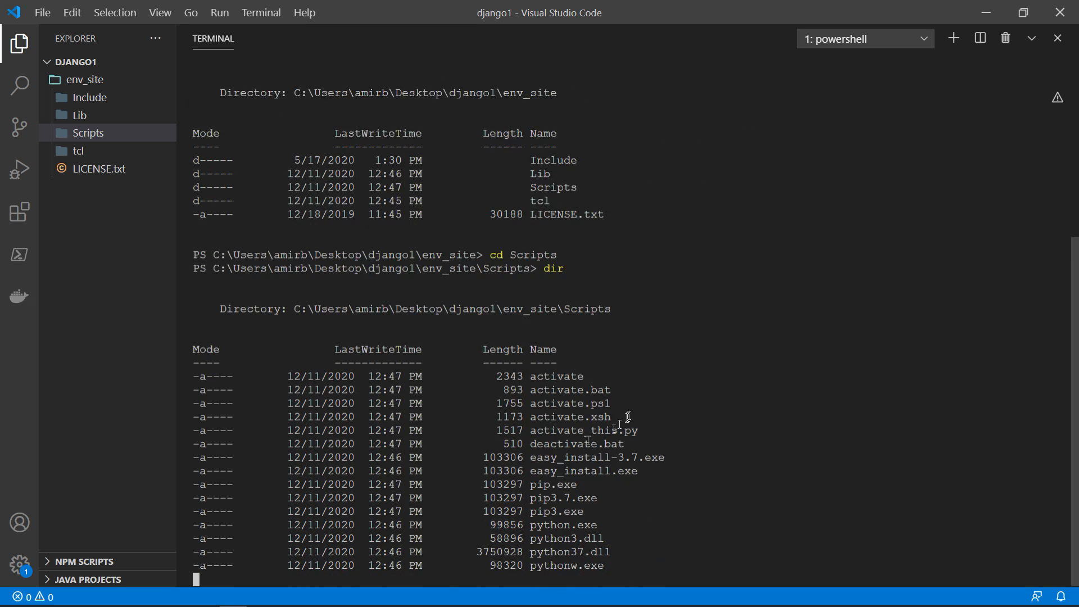
{"action": "scroll", "scroll_direction": "down", "scroll_amount": 3}
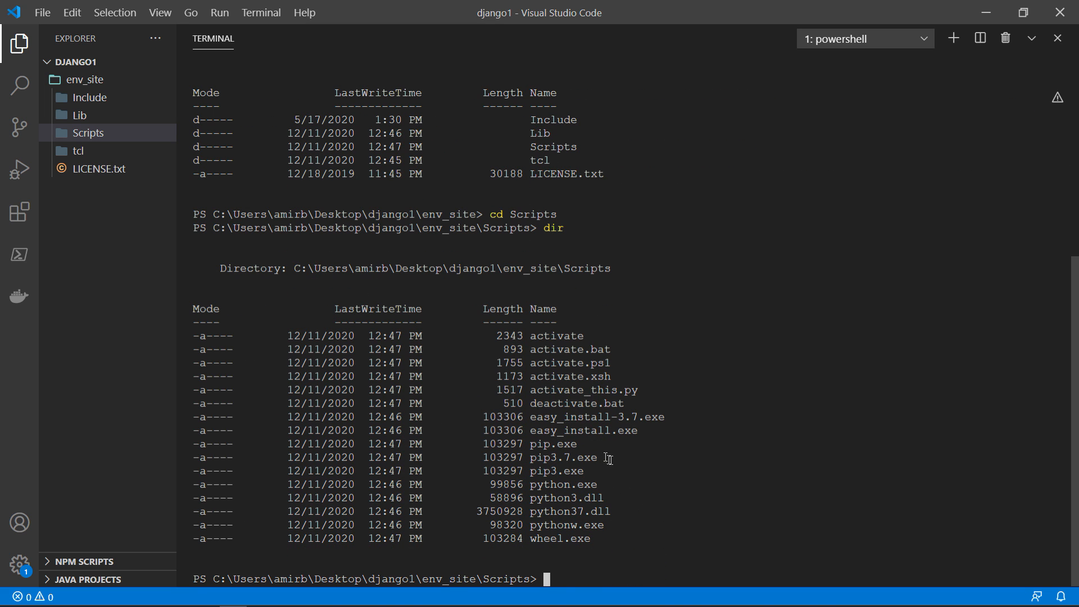
{"action": "mouse_move", "coordinate": [617, 369]}
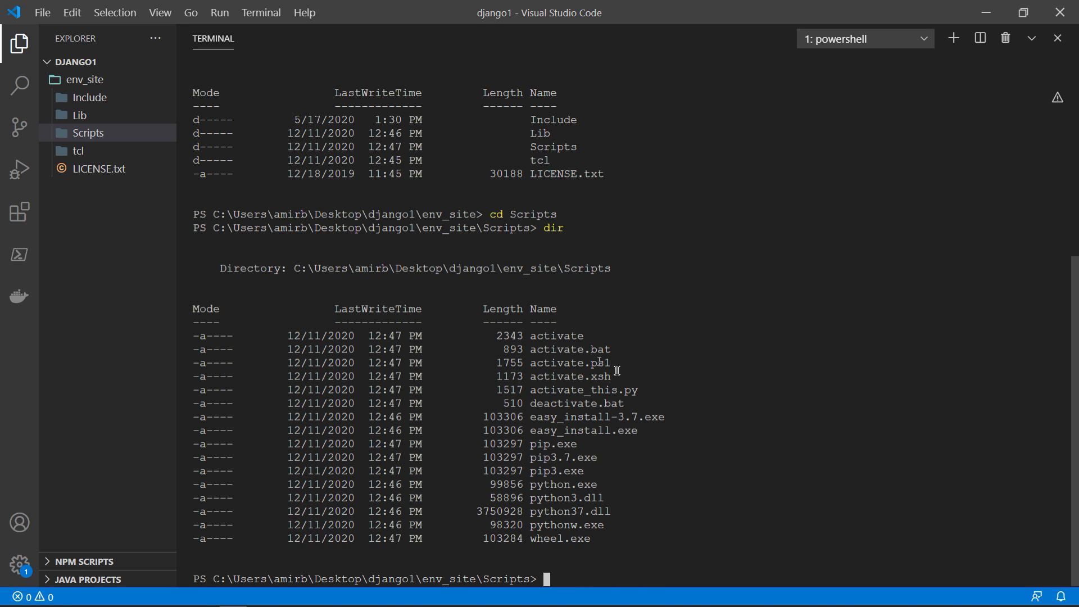
{"action": "type", "text": "ac"}
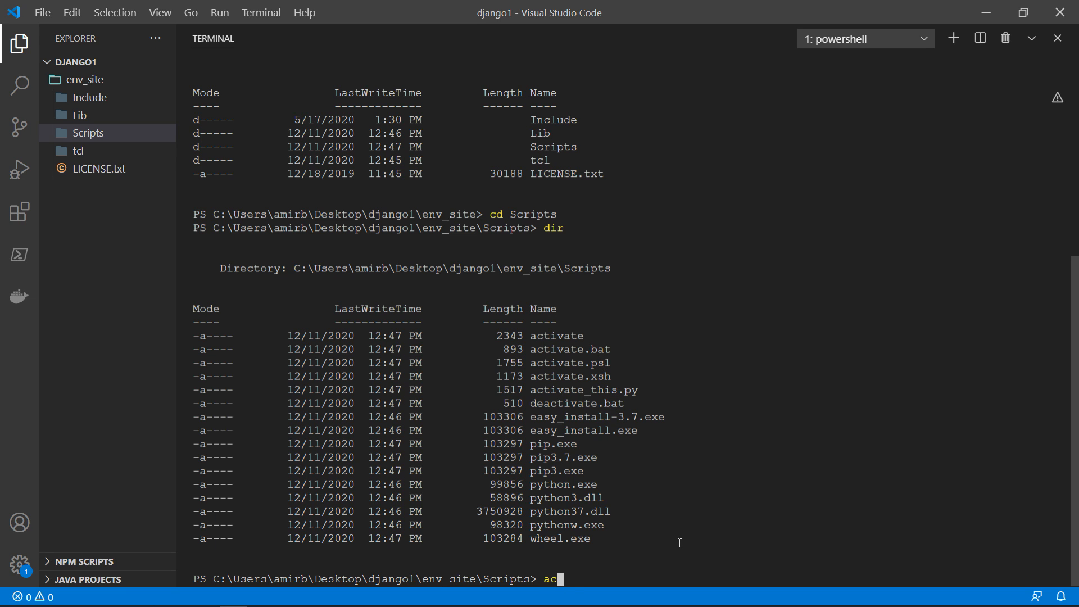
{"action": "type", "text": "tivate"}
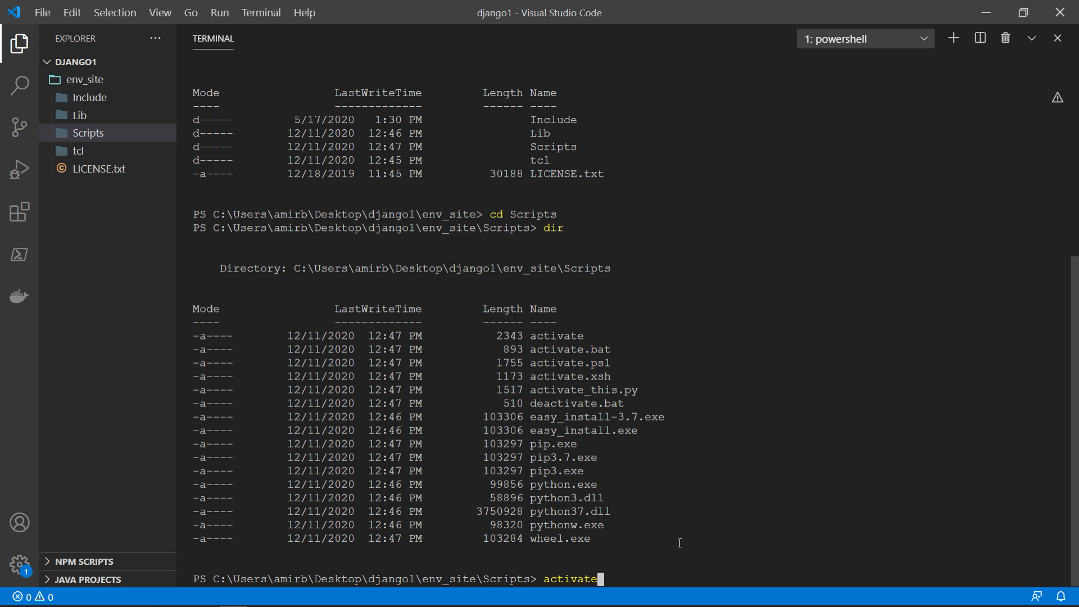
{"action": "mouse_move", "coordinate": [533, 535]}
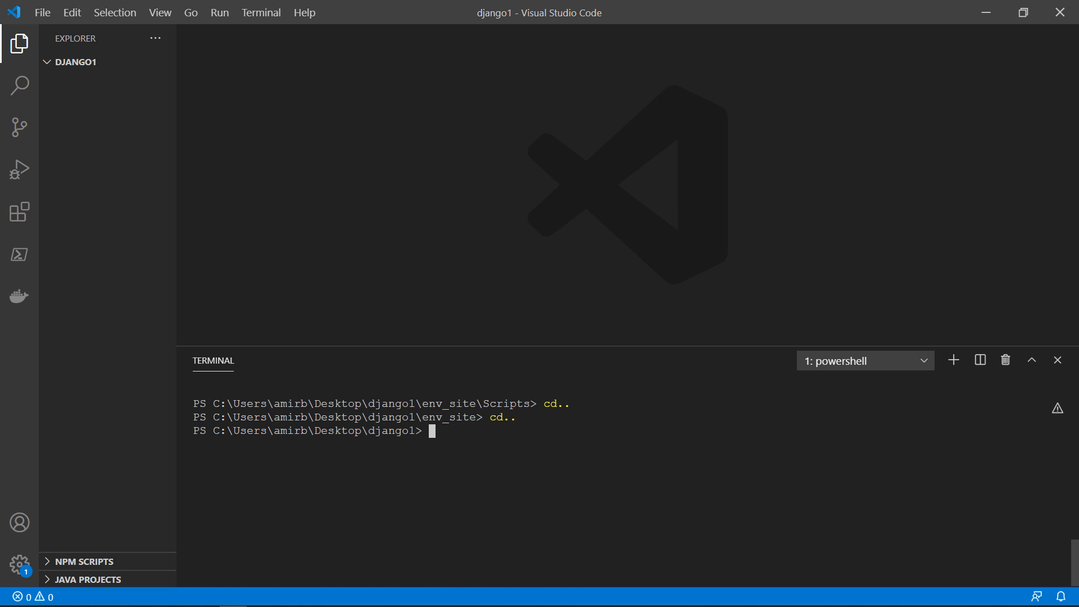
- Run pip install django, reporting django, pytz, asgiref and sqlparse already satisfied
{"action": "type", "text": "pip install"}
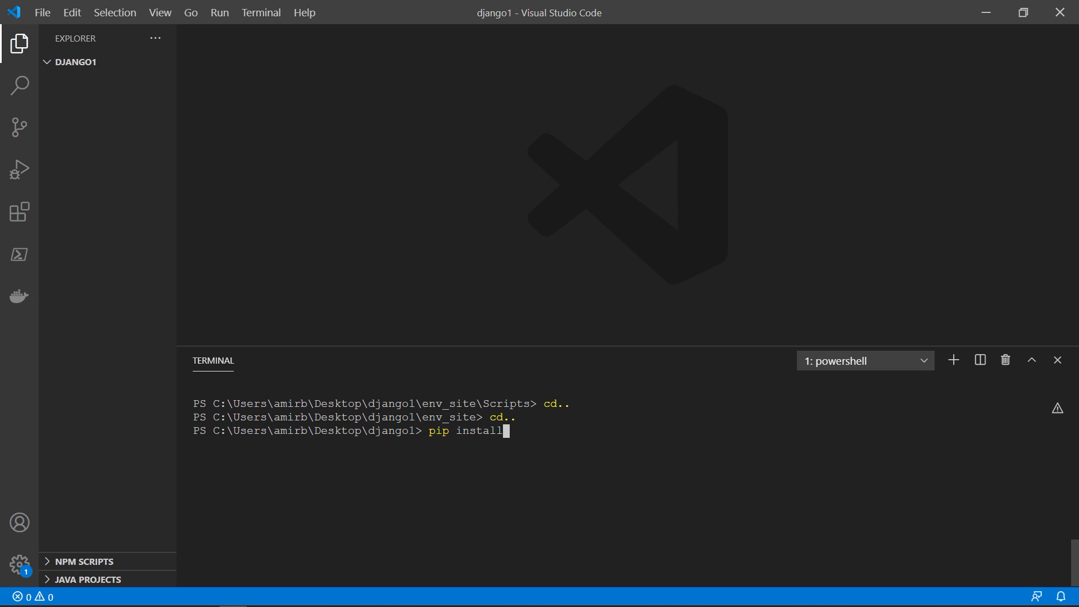
{"action": "key", "text": "Return"}
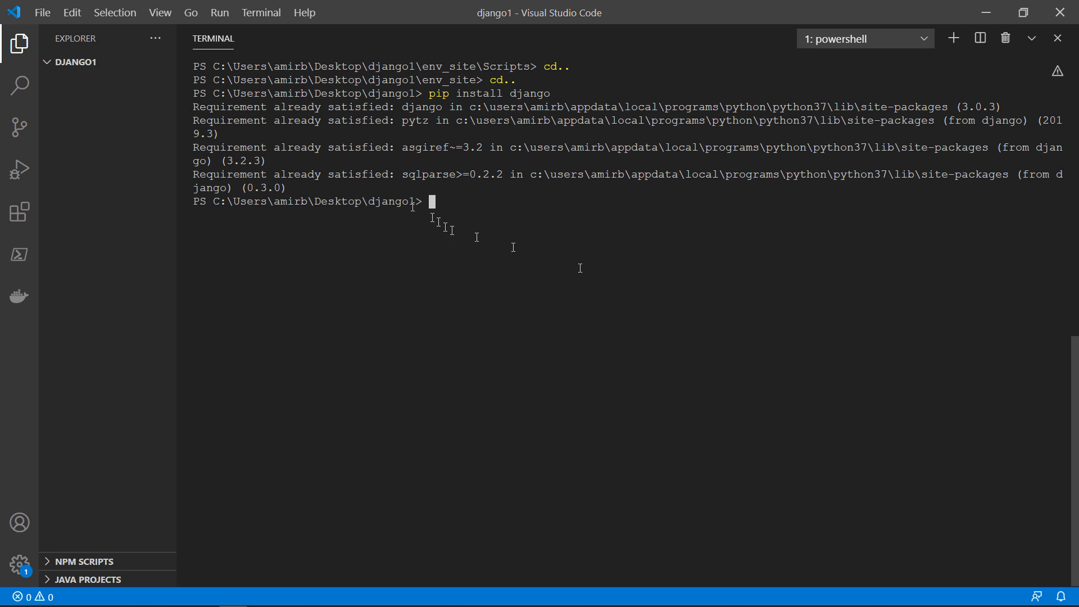
{"action": "mouse_move", "coordinate": [82, 164]}
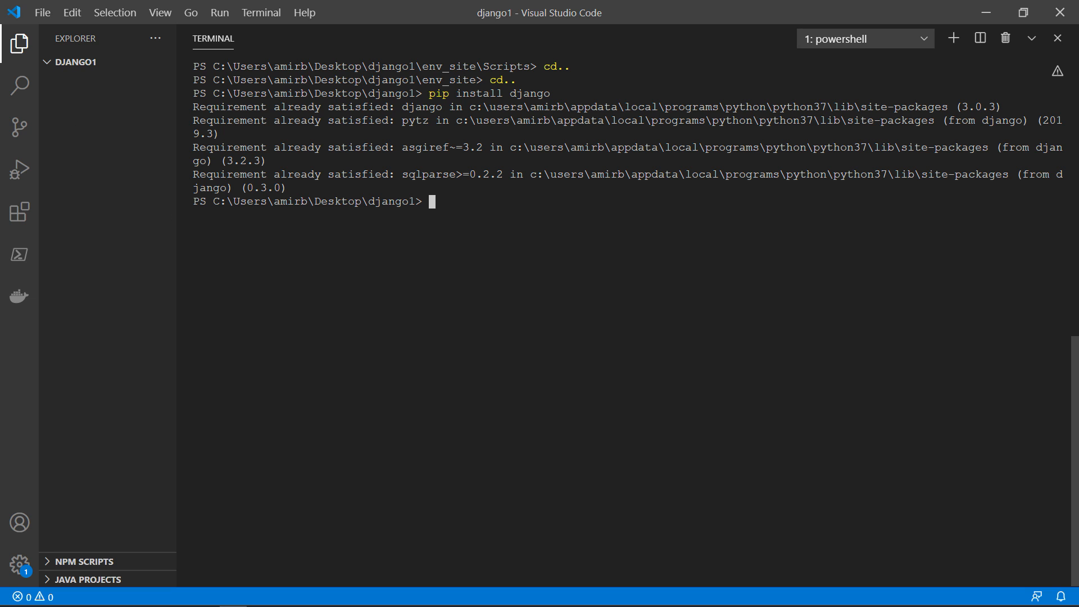
- Create the Megaman project with django-admin startproject Megaman
{"action": "type", "text": "django-admin sy"}
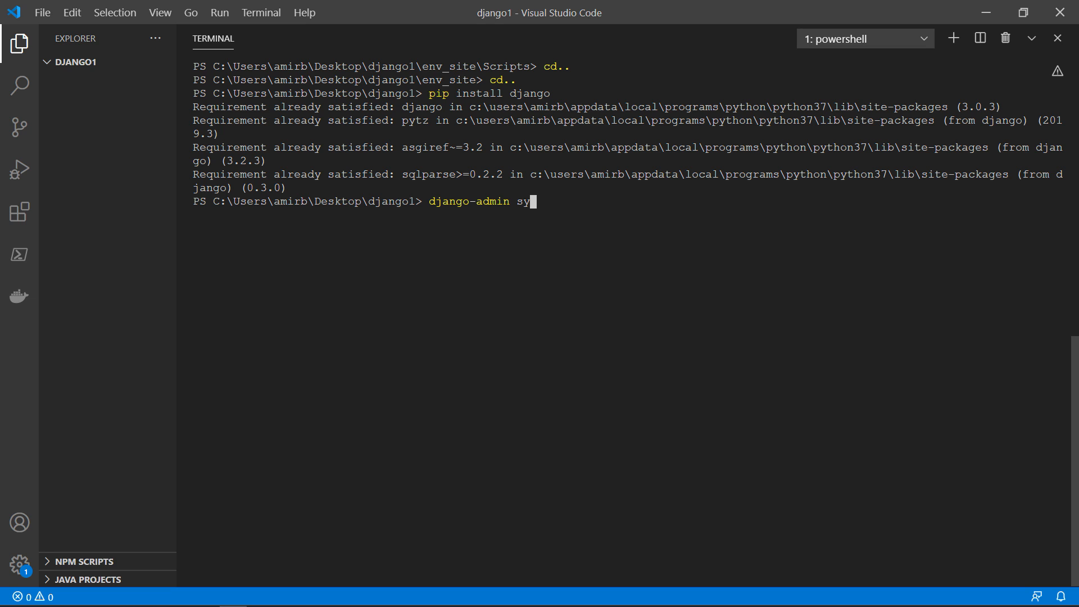
{"action": "type", "text": "startpro"}
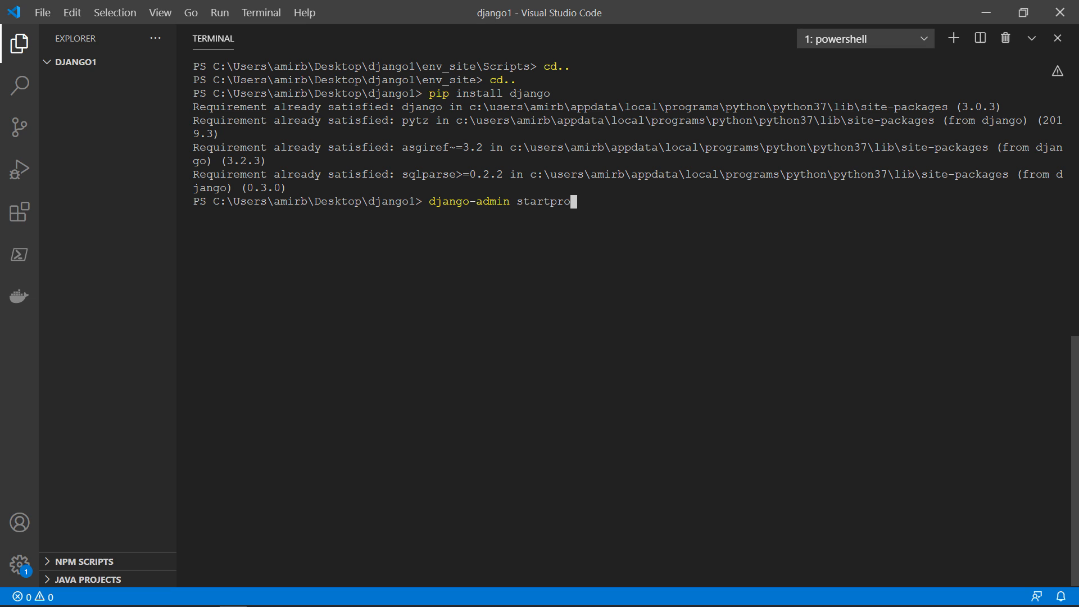
{"action": "type", "text": "ject"}
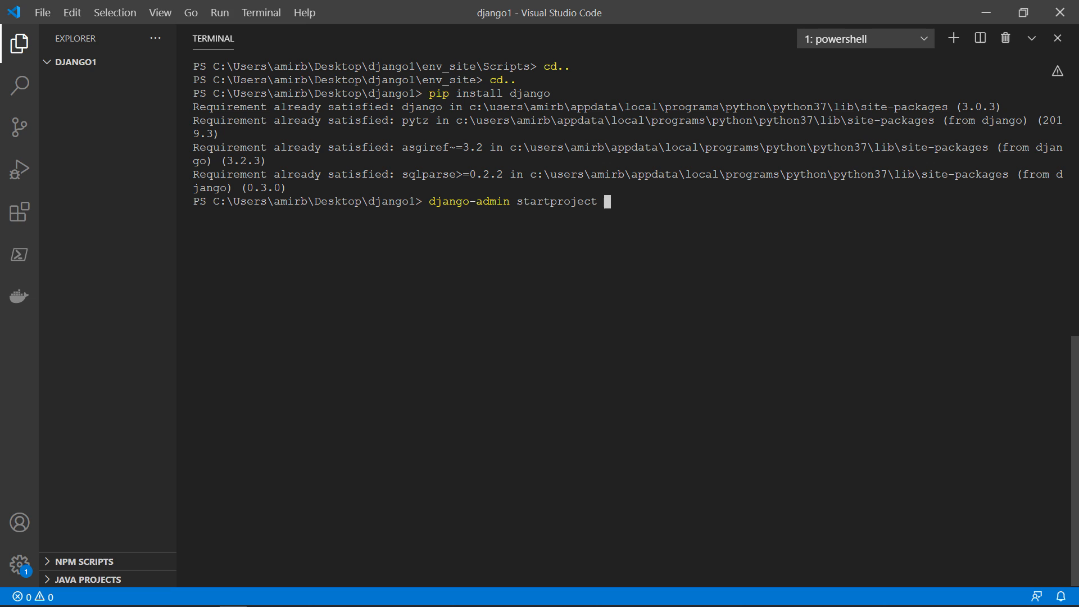
{"action": "type", "text": "Megama"}
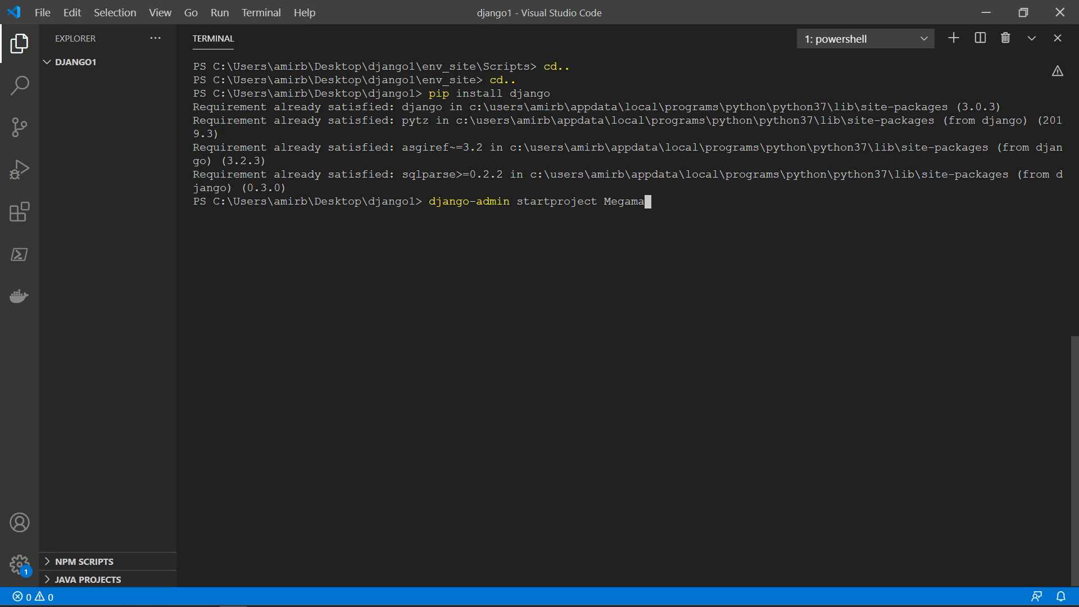
{"action": "key", "text": "Return"}
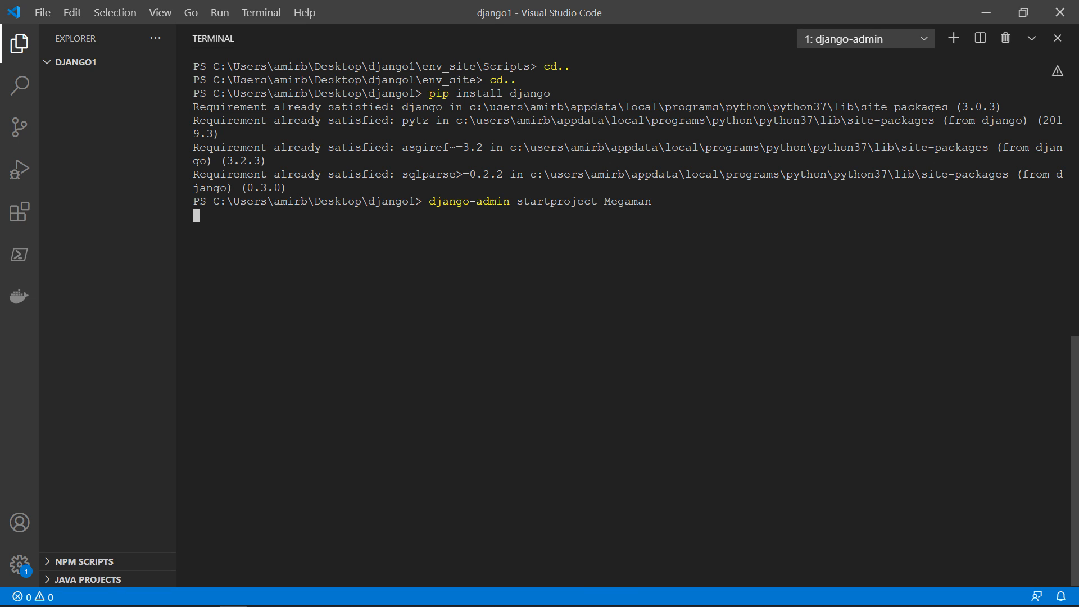
{"action": "key", "text": "Return"}
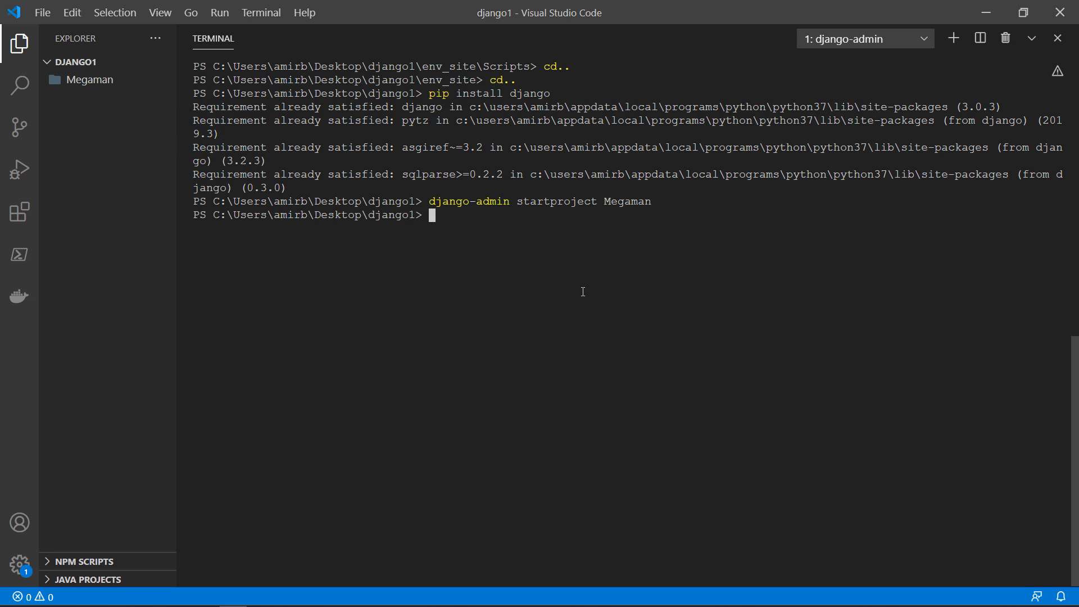
- Change into the Megaman folder and list its Megaman subfolder and manage.py
{"action": "type", "text": "cd M"}
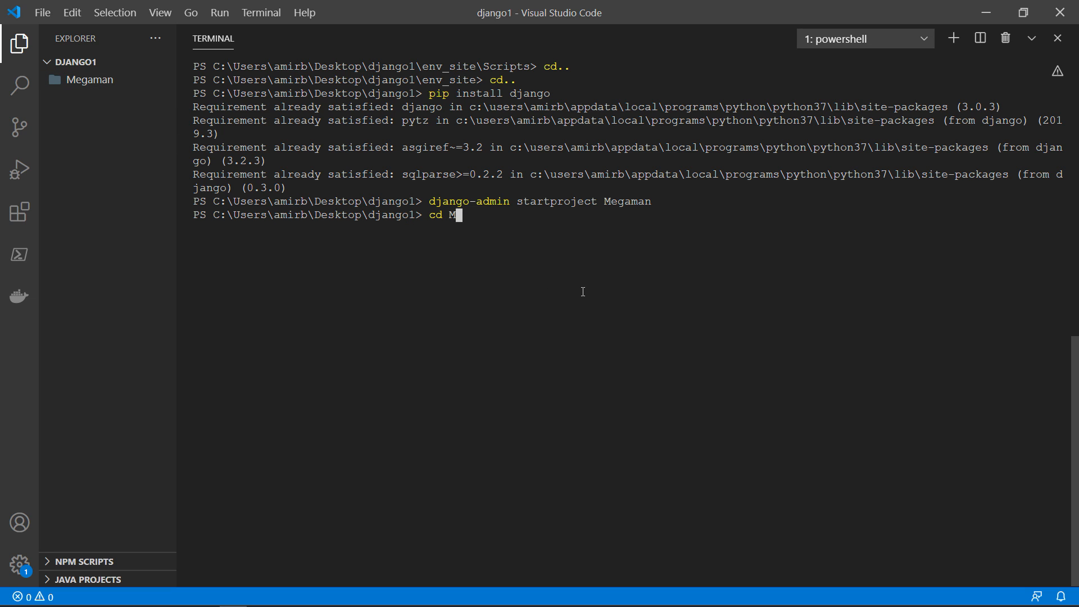
{"action": "key", "text": "Return"}
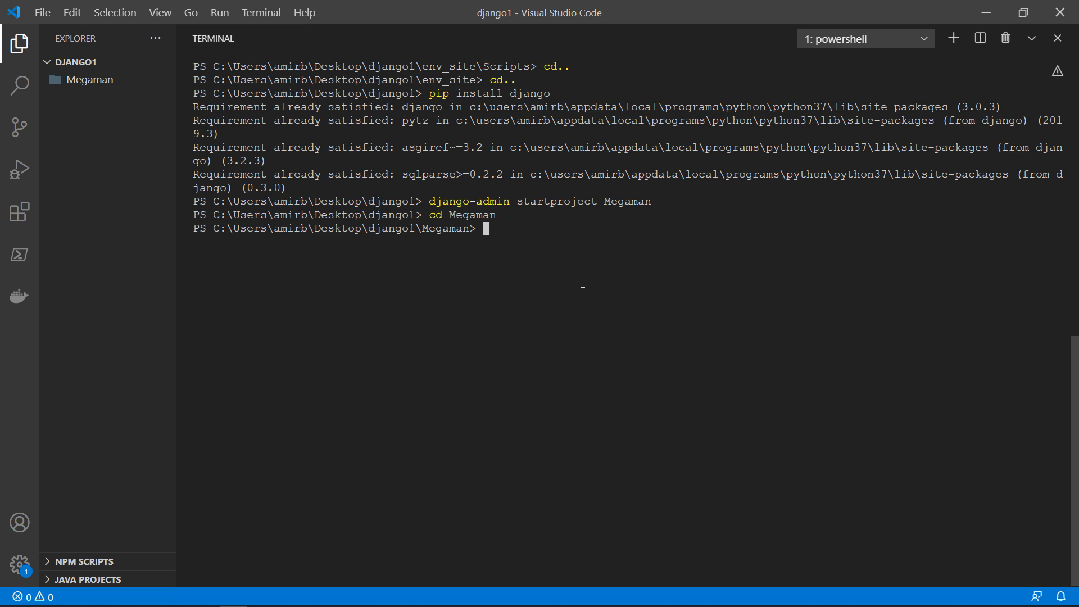
{"action": "type", "text": "dir"}
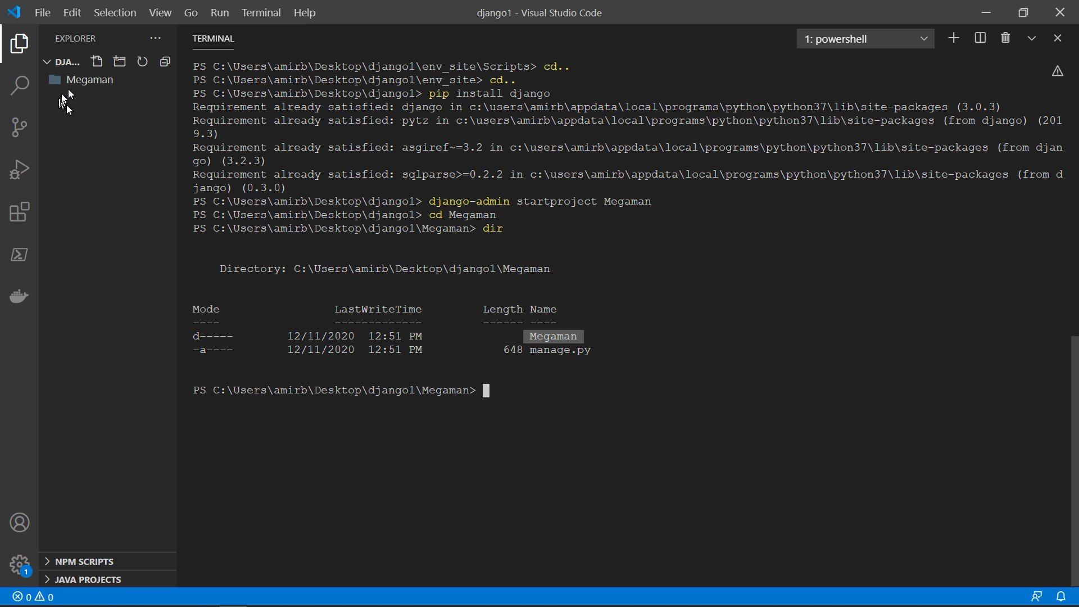
{"action": "left_click", "coordinate": [90, 78]}
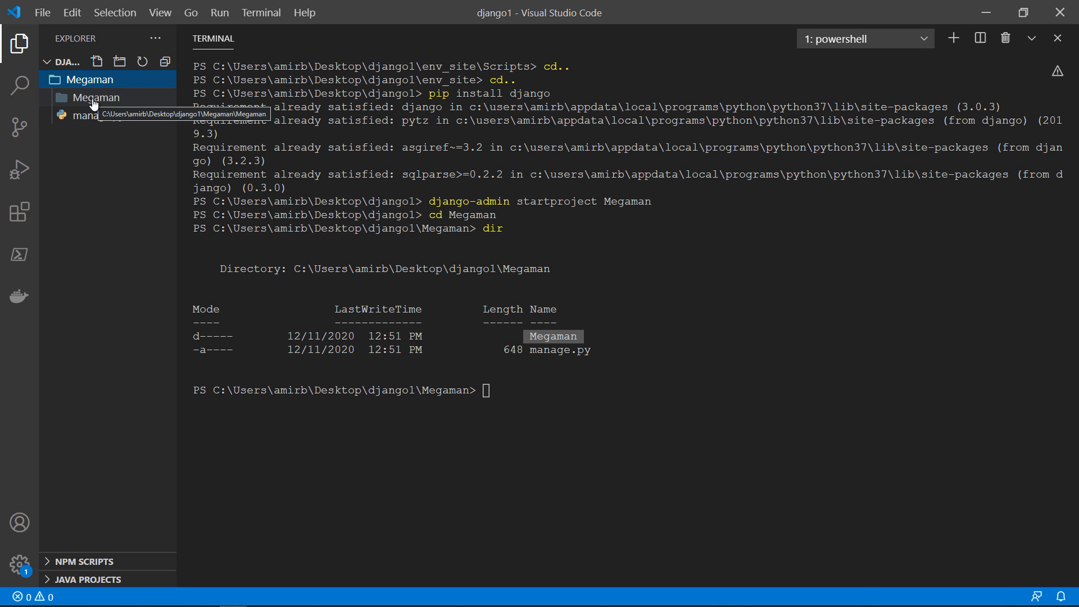
{"action": "mouse_move", "coordinate": [95, 115]}
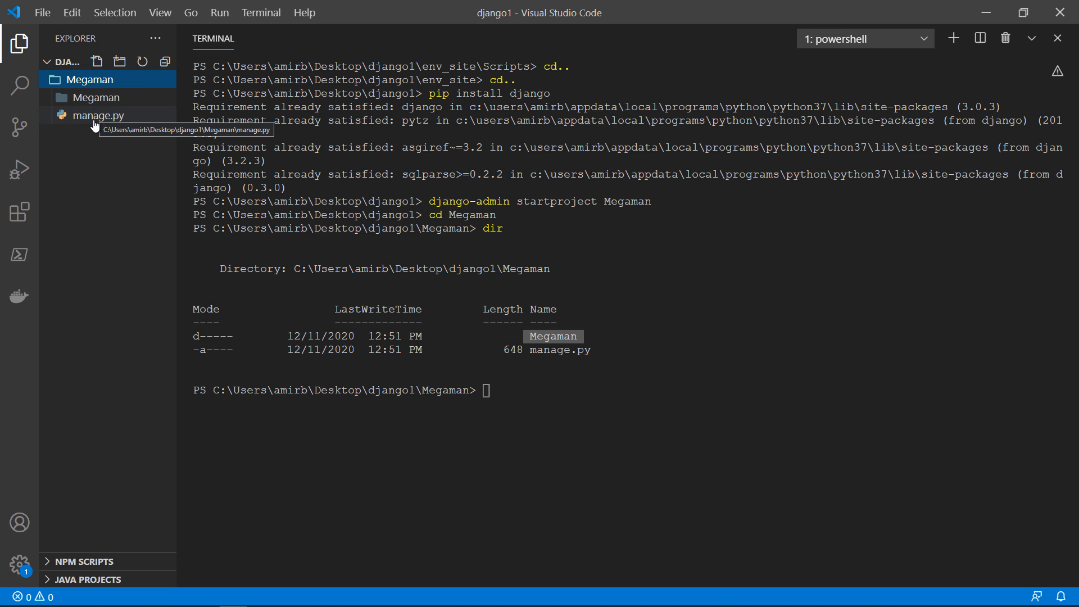
- Open manage.py in the editor and read through its code
{"action": "left_click", "coordinate": [98, 115]}
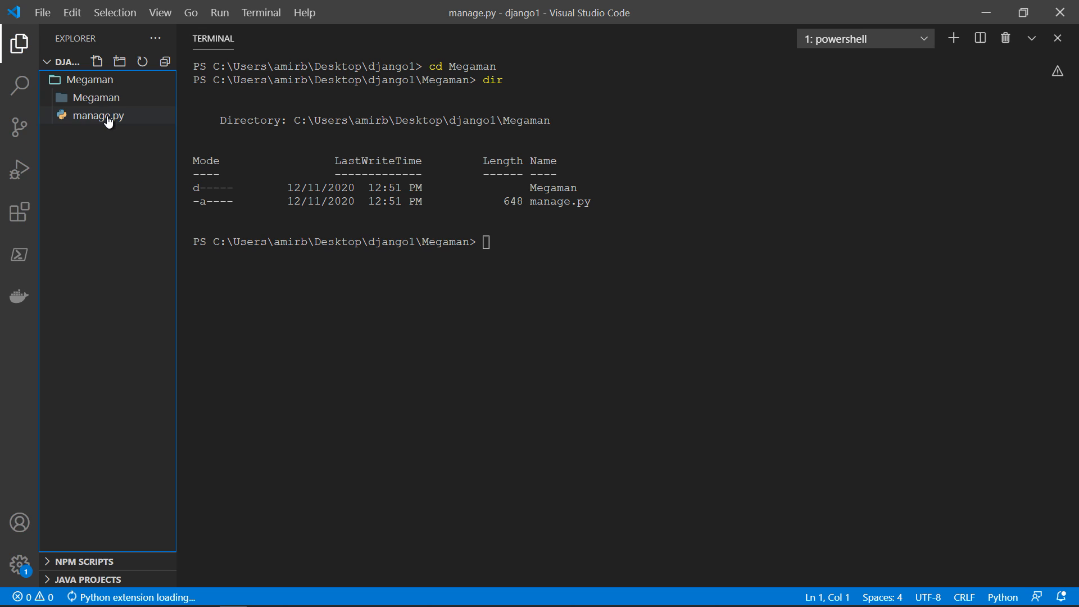
{"action": "left_click", "coordinate": [97, 115]}
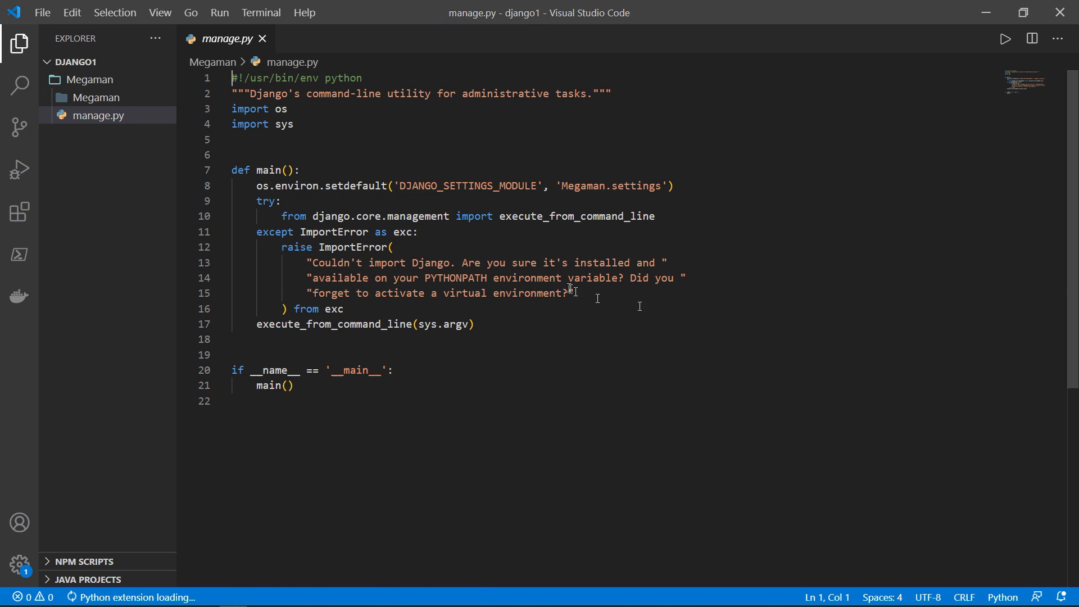
{"action": "left_click", "coordinate": [576, 292]}
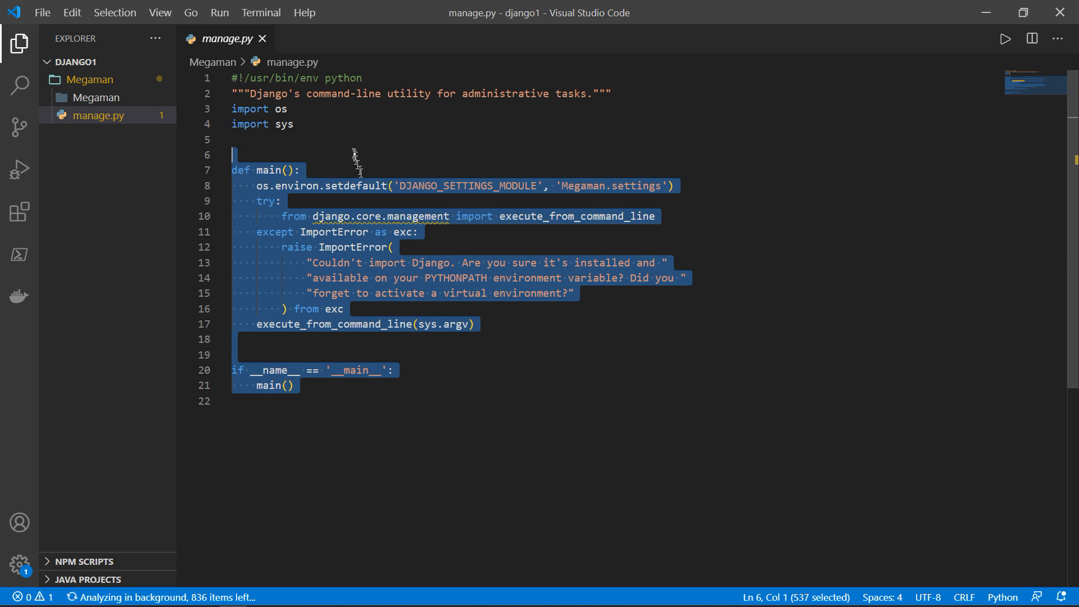
{"action": "left_click", "coordinate": [418, 232]}
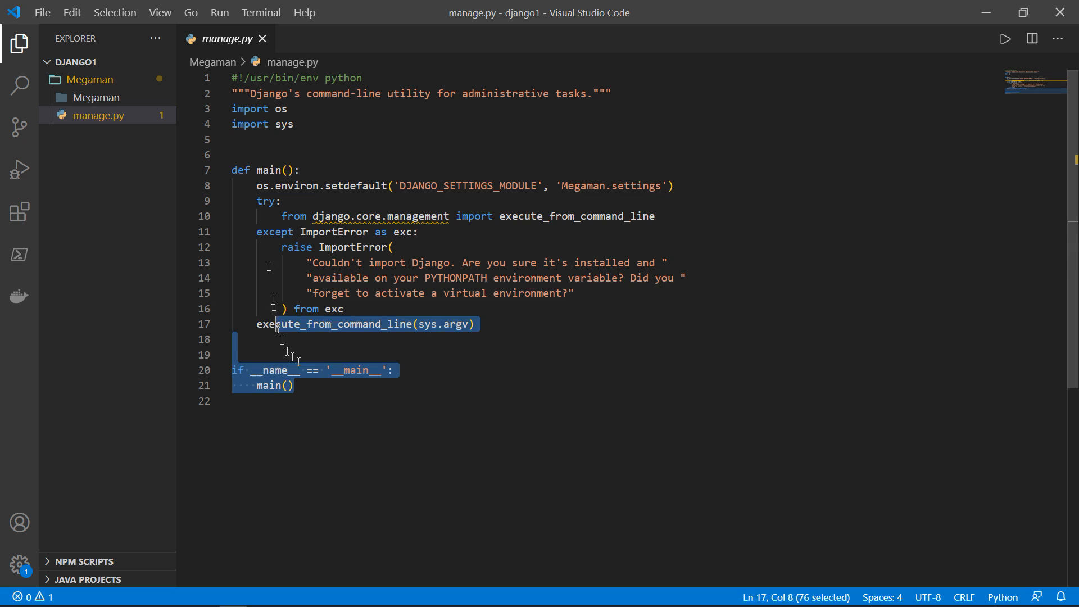
{"action": "key", "text": "ctrl+a"}
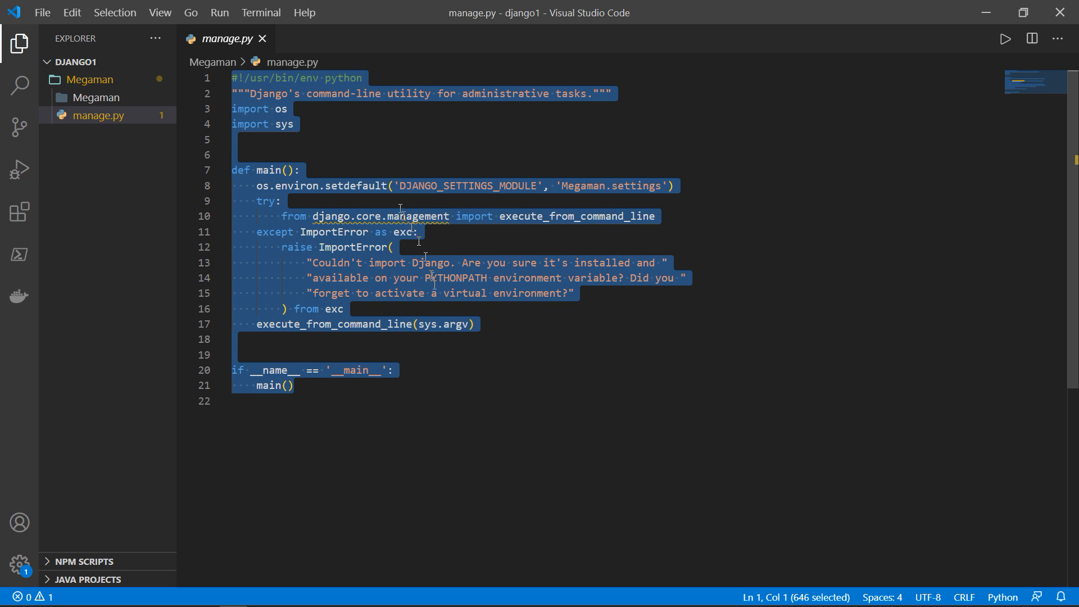
{"action": "left_click", "coordinate": [338, 387]}
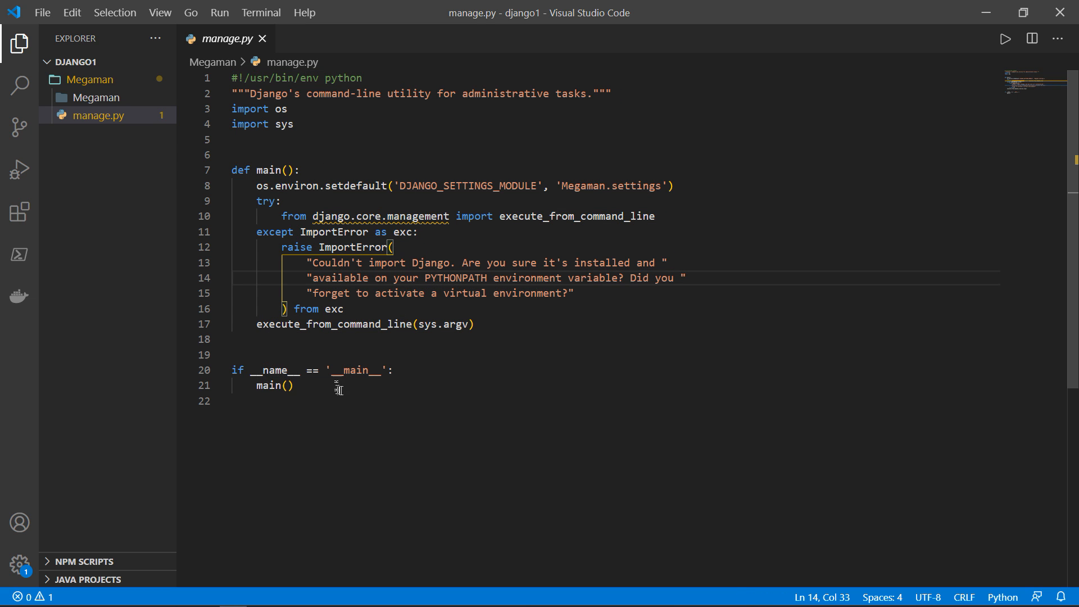
{"action": "mouse_move", "coordinate": [94, 97]}
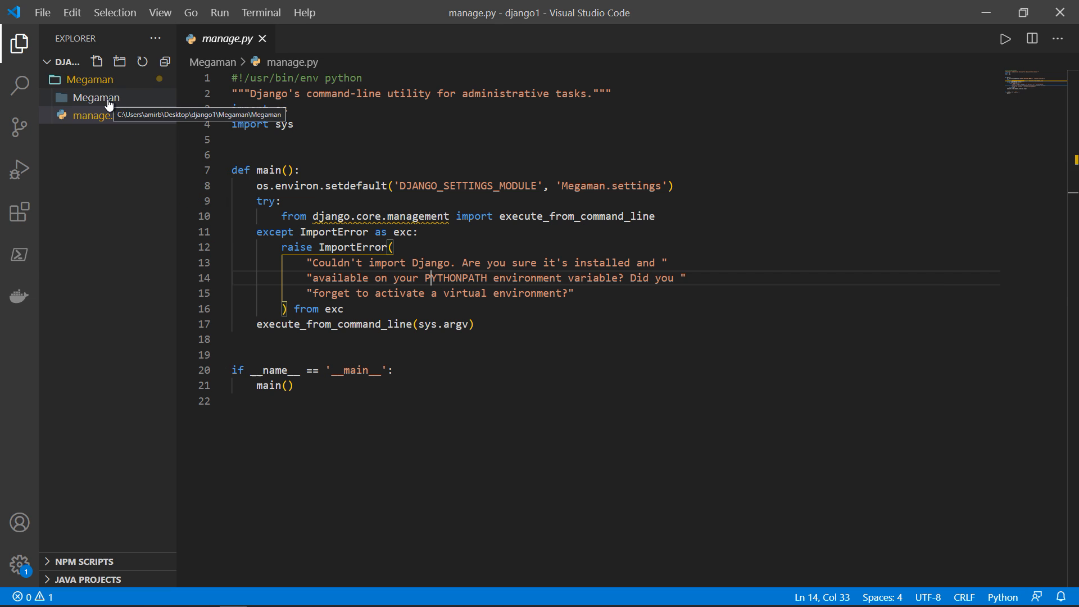
- Expand the inner Megaman folder showing __init__, asgi, settings, urls and wsgi
{"action": "left_click", "coordinate": [94, 96]}
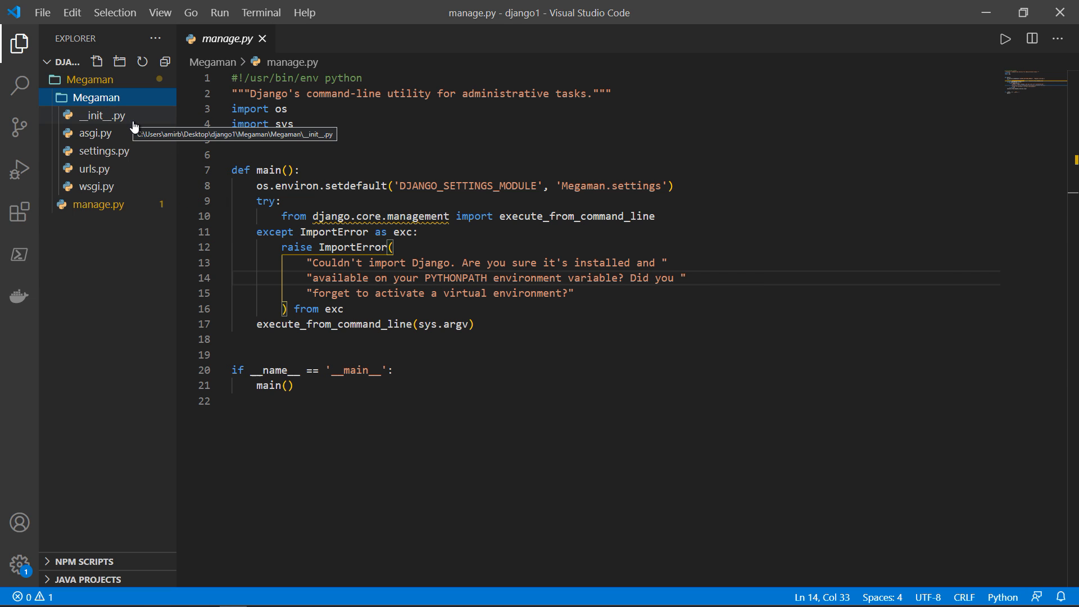
{"action": "mouse_move", "coordinate": [132, 136]}
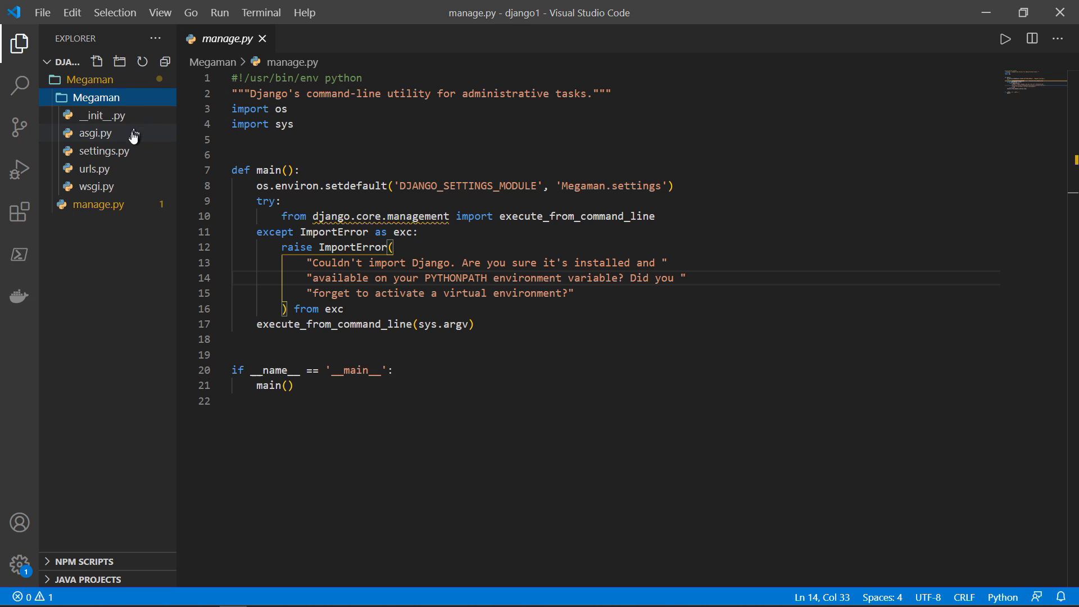
{"action": "mouse_move", "coordinate": [93, 168]}
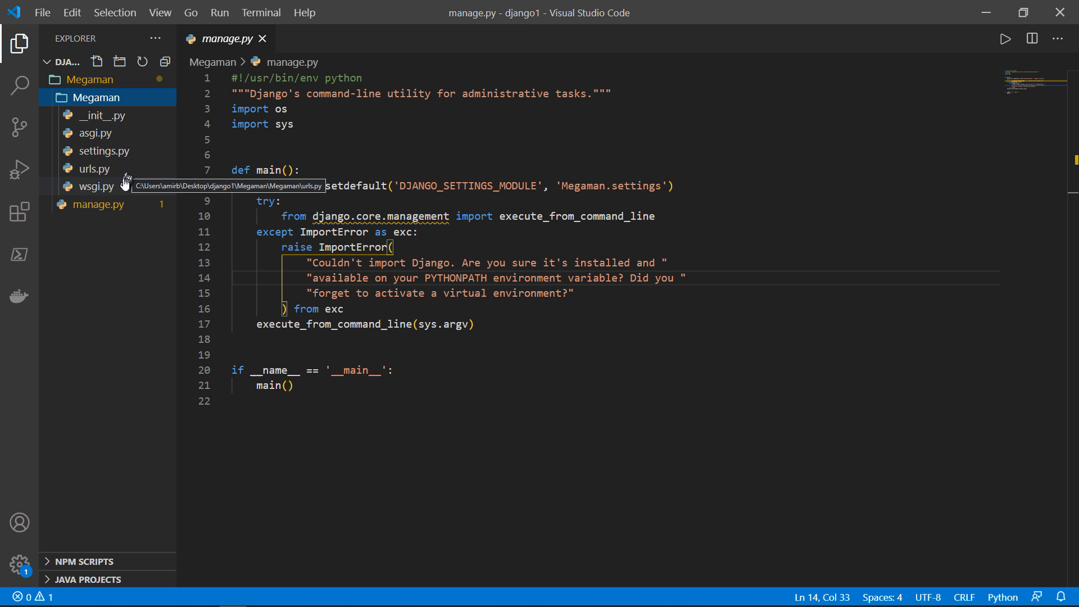
{"action": "left_click", "coordinate": [102, 114]}
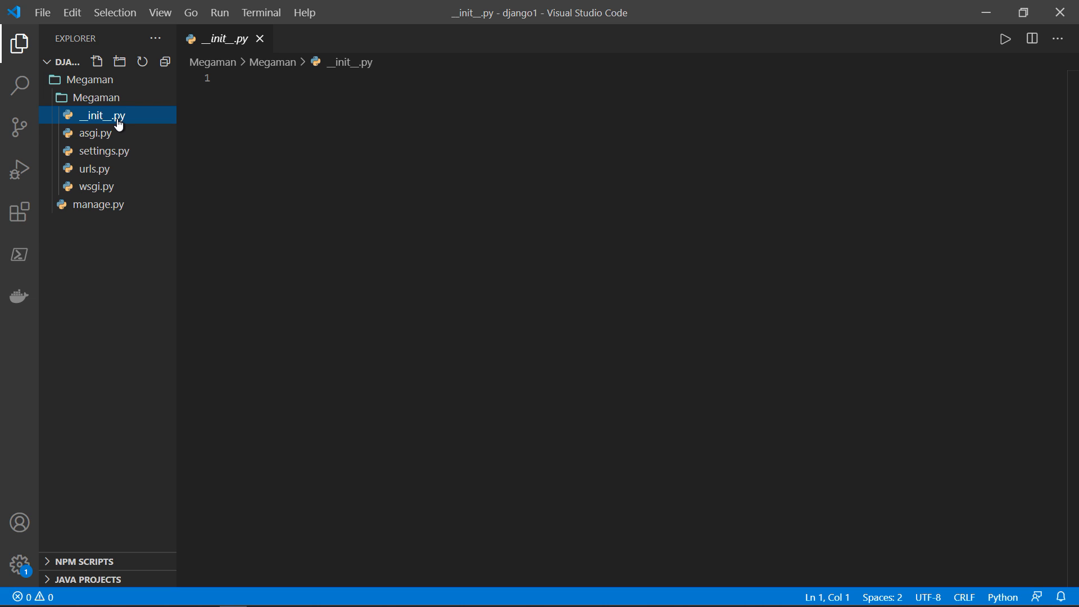
{"action": "left_click", "coordinate": [95, 132]}
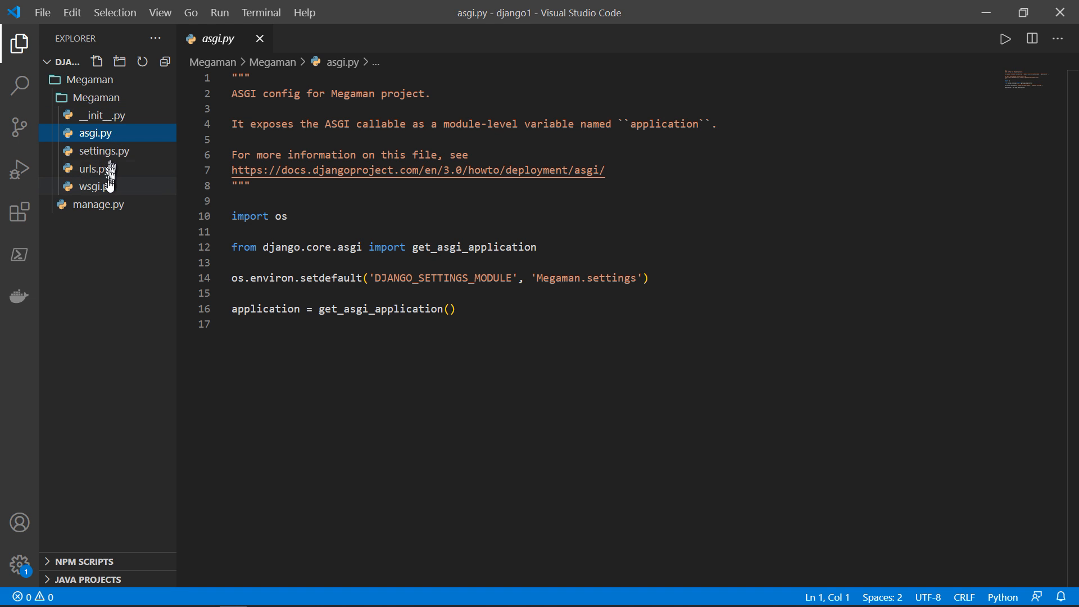
{"action": "mouse_move", "coordinate": [94, 133]}
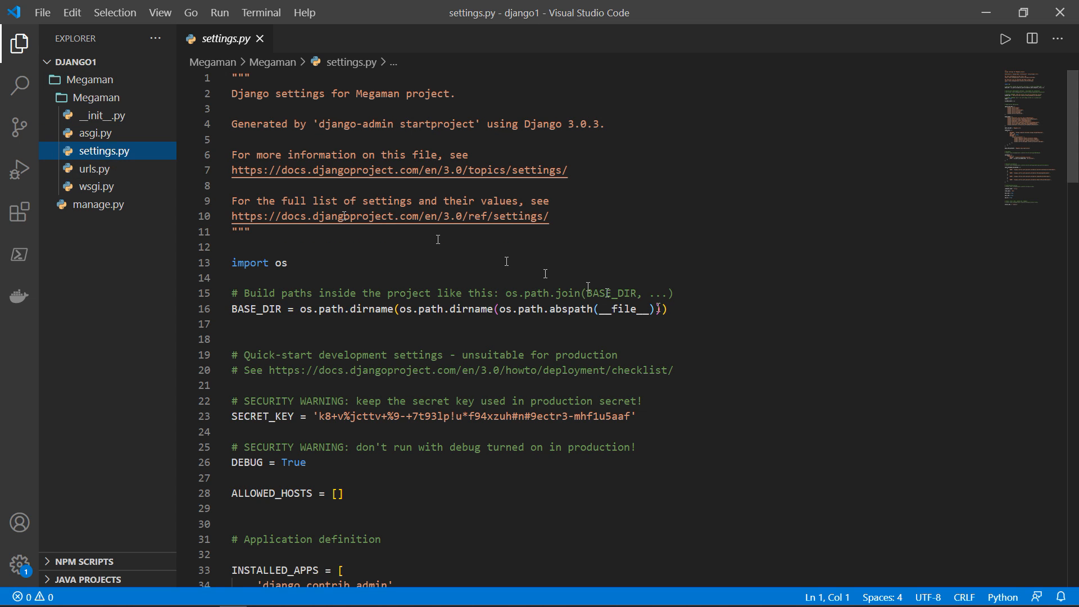
{"action": "left_click", "coordinate": [728, 309]}
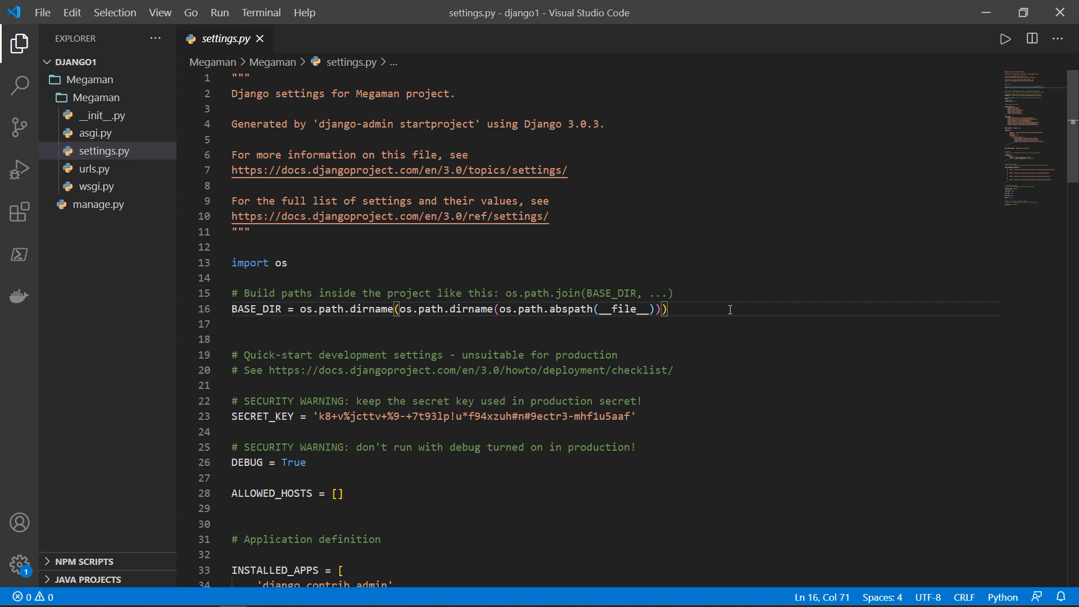
{"action": "scroll", "scroll_direction": "down", "scroll_amount": 3}
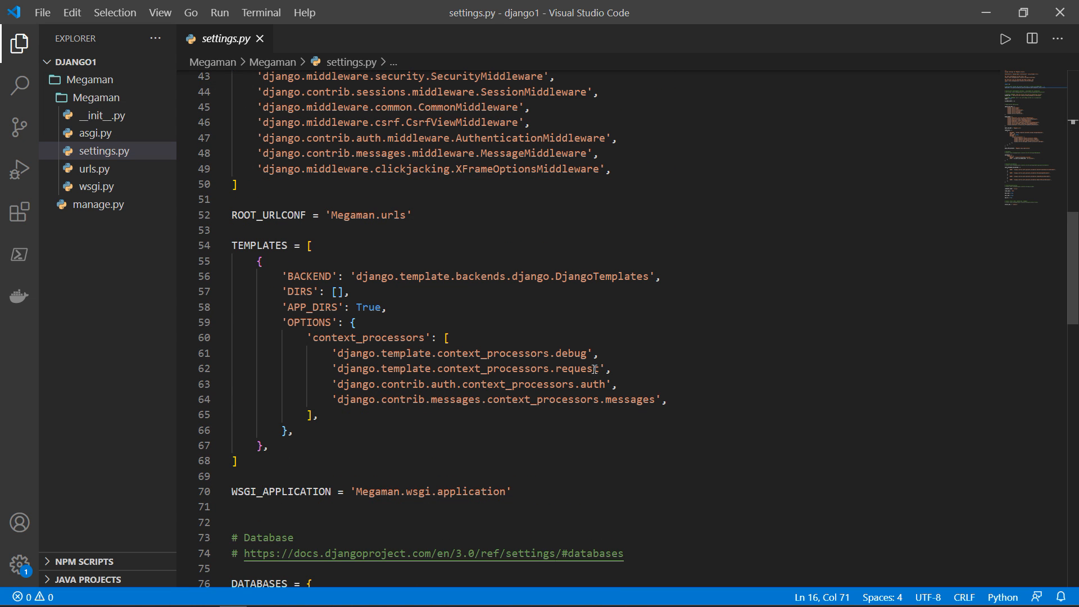
{"action": "scroll", "scroll_direction": "down", "scroll_amount": 3}
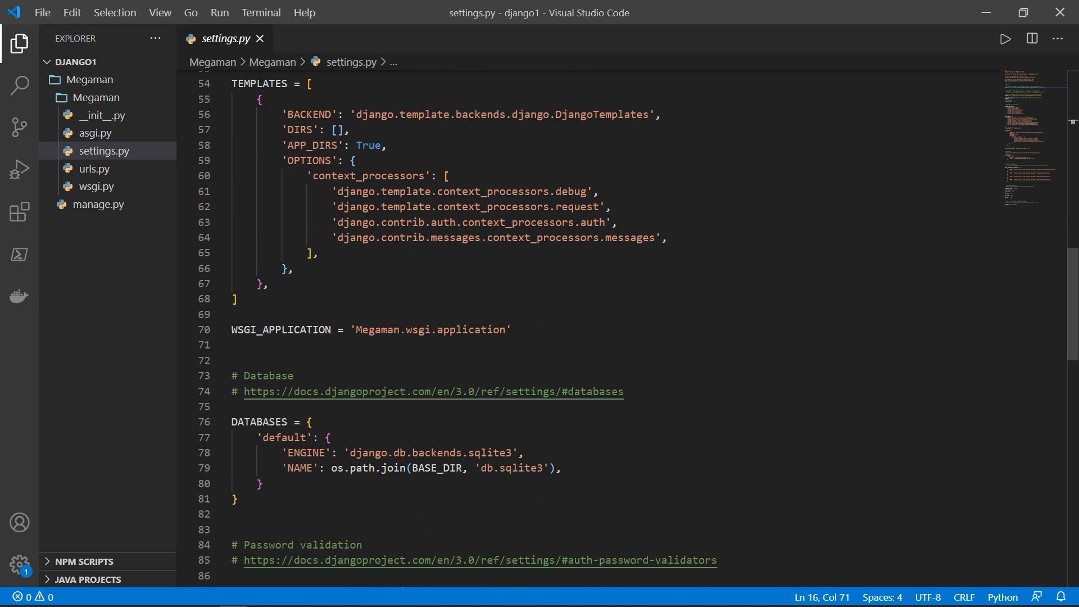
{"action": "scroll", "scroll_direction": "down", "scroll_amount": 3}
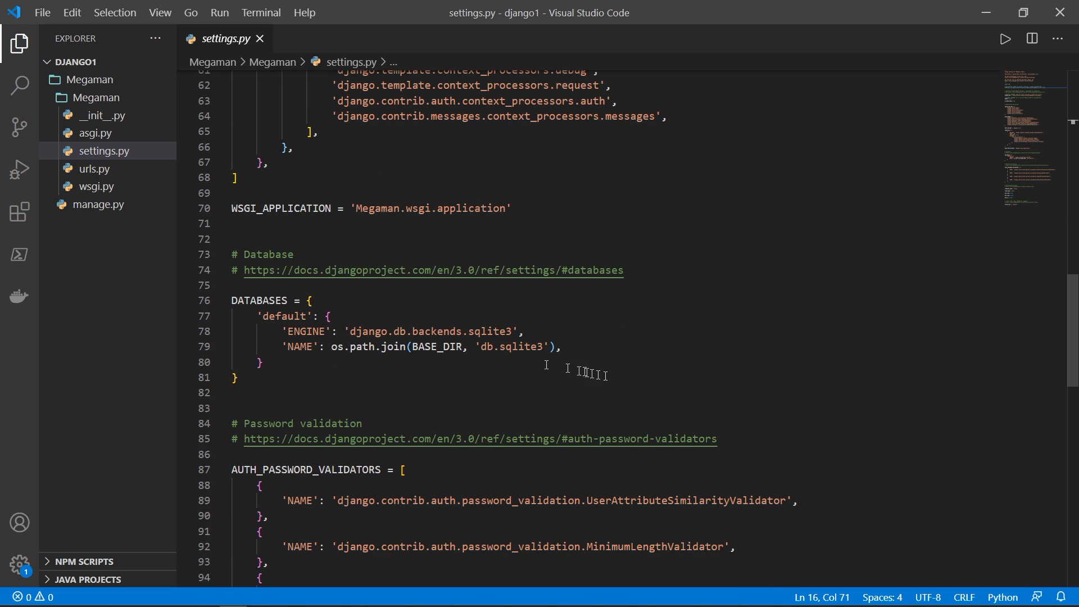
{"action": "double_click", "coordinate": [306, 290]}
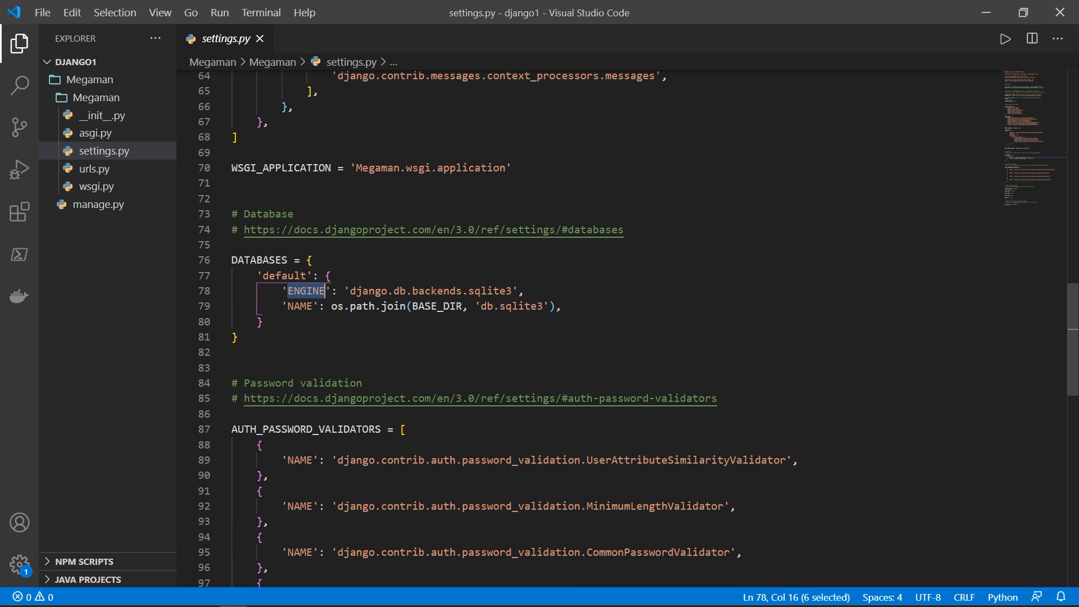
{"action": "double_click", "coordinate": [487, 290]}
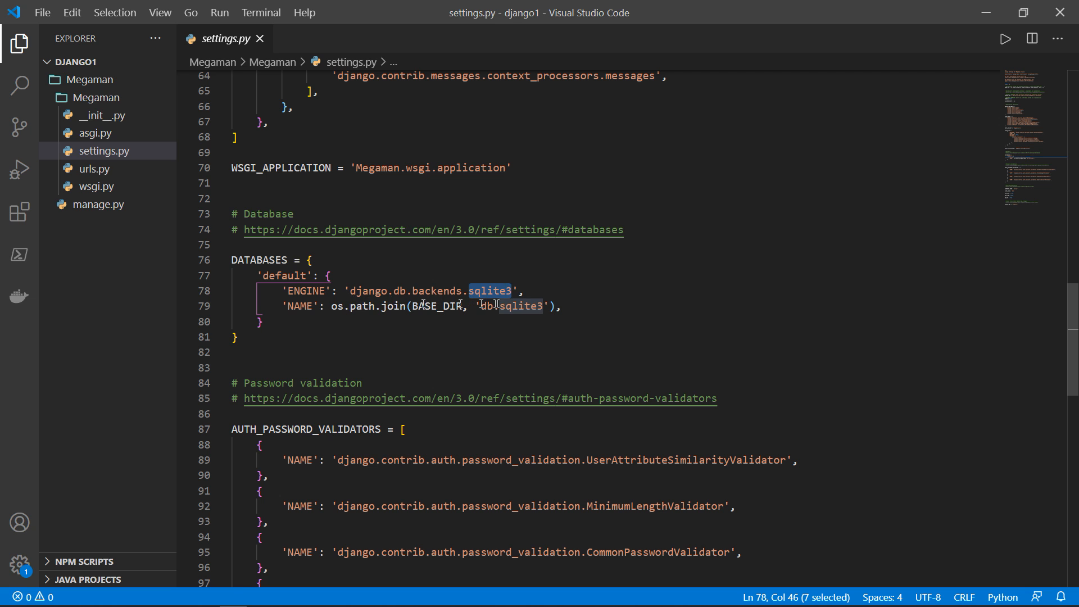
{"action": "mouse_move", "coordinate": [575, 316]}
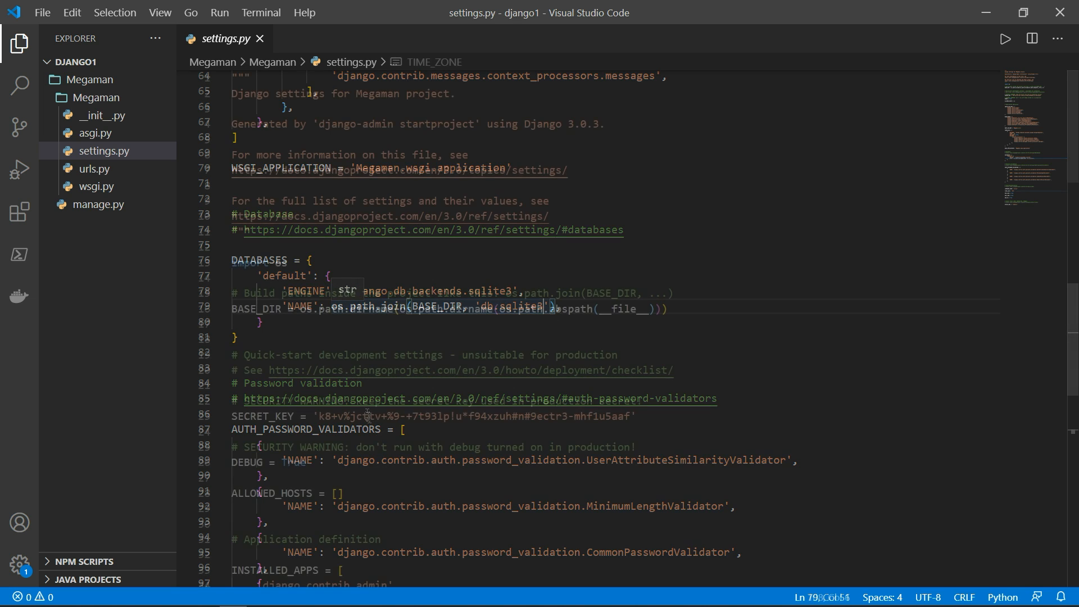
{"action": "scroll", "scroll_direction": "up", "scroll_amount": 3}
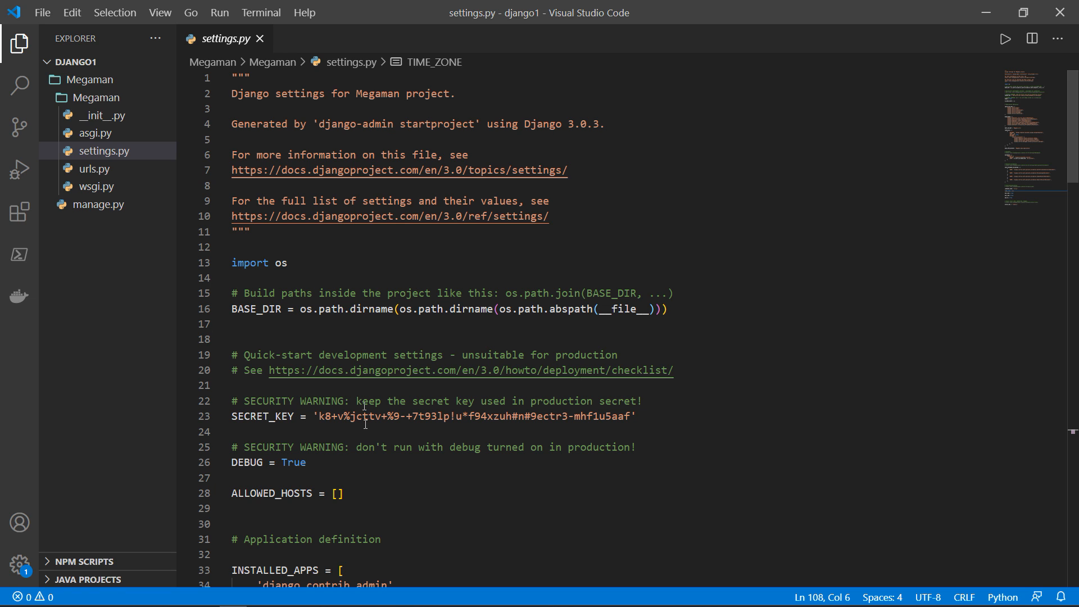
{"action": "mouse_move", "coordinate": [627, 420]}
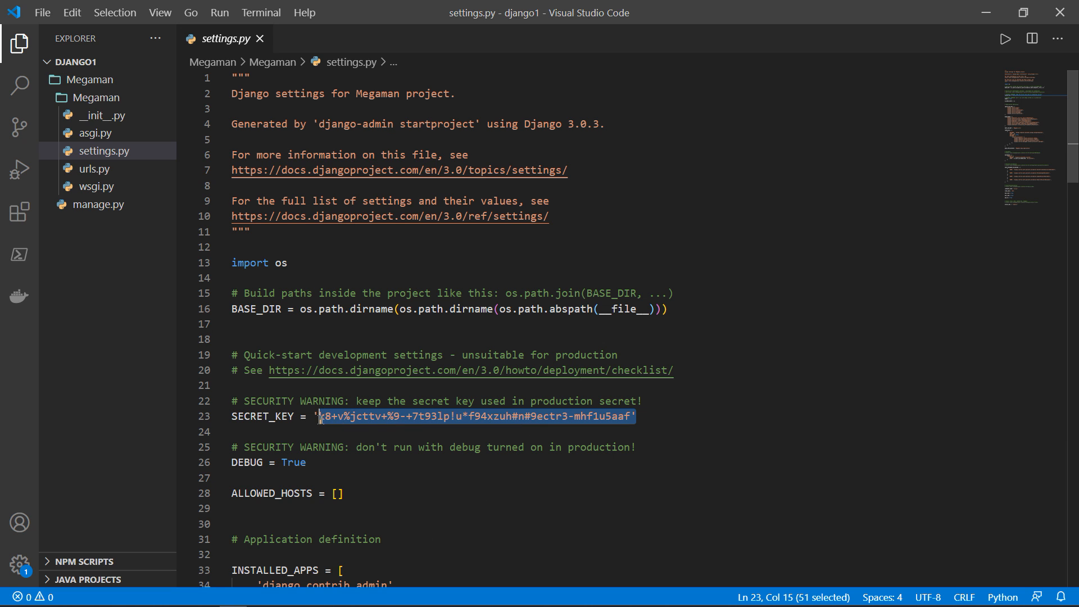
{"action": "left_click", "coordinate": [317, 416]}
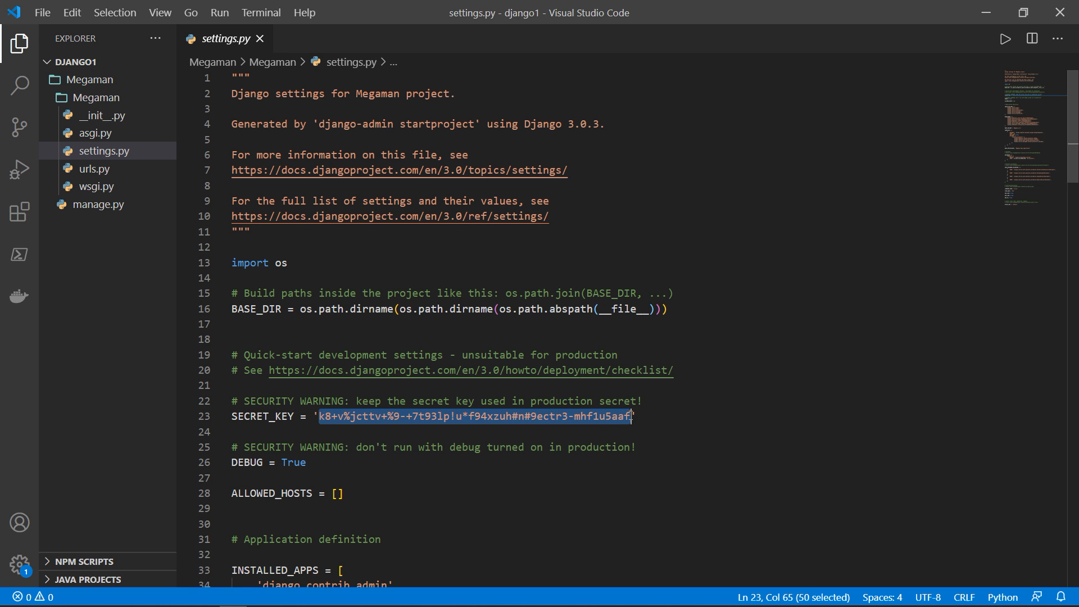
{"action": "scroll", "scroll_direction": "down", "scroll_amount": 3}
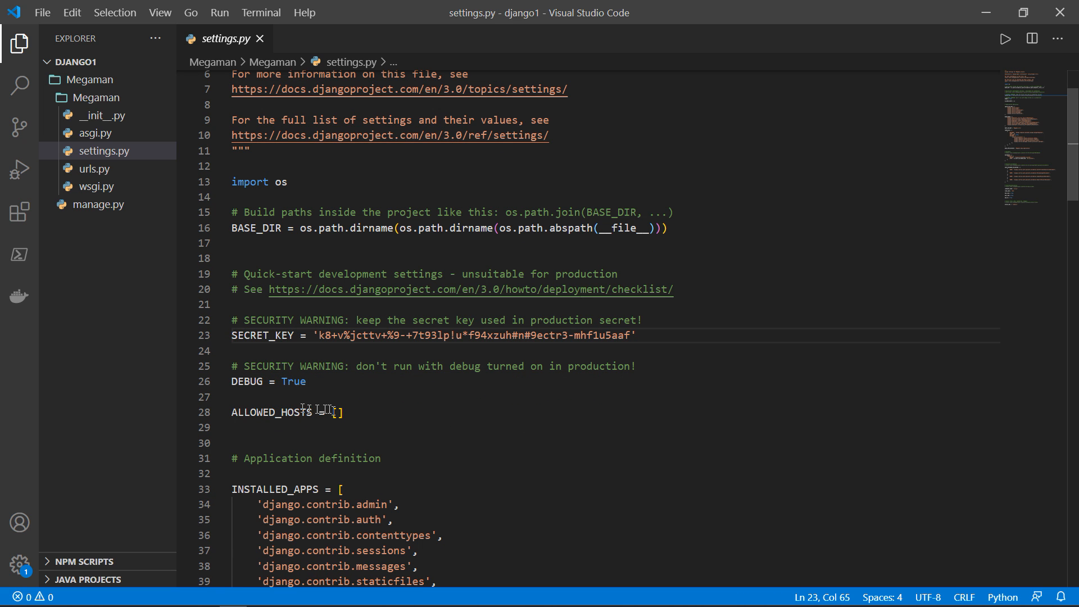
{"action": "double_click", "coordinate": [292, 381]}
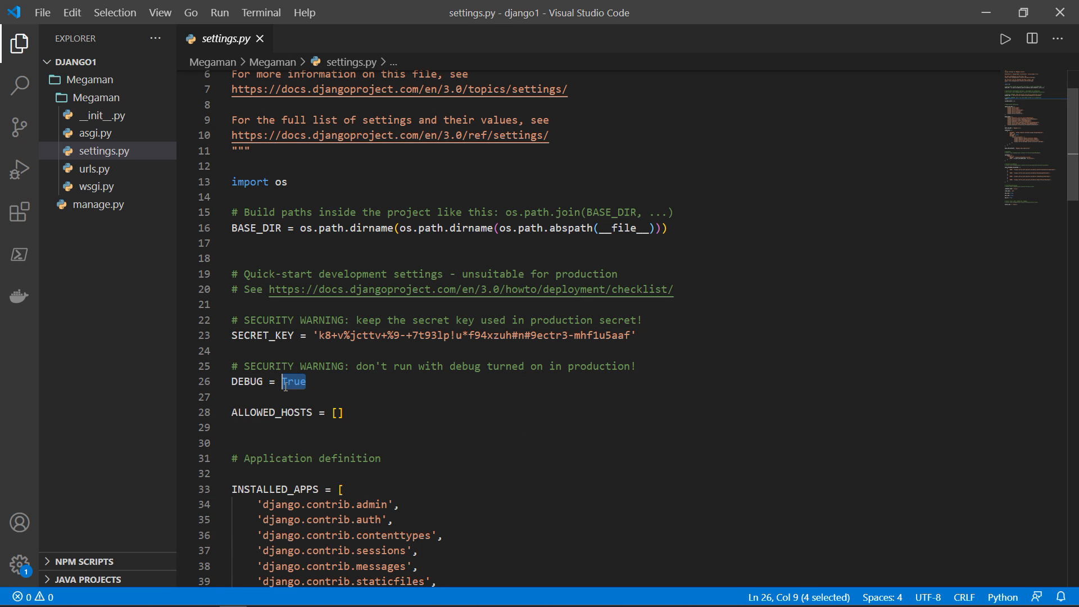
{"action": "scroll", "scroll_direction": "down", "scroll_amount": 3}
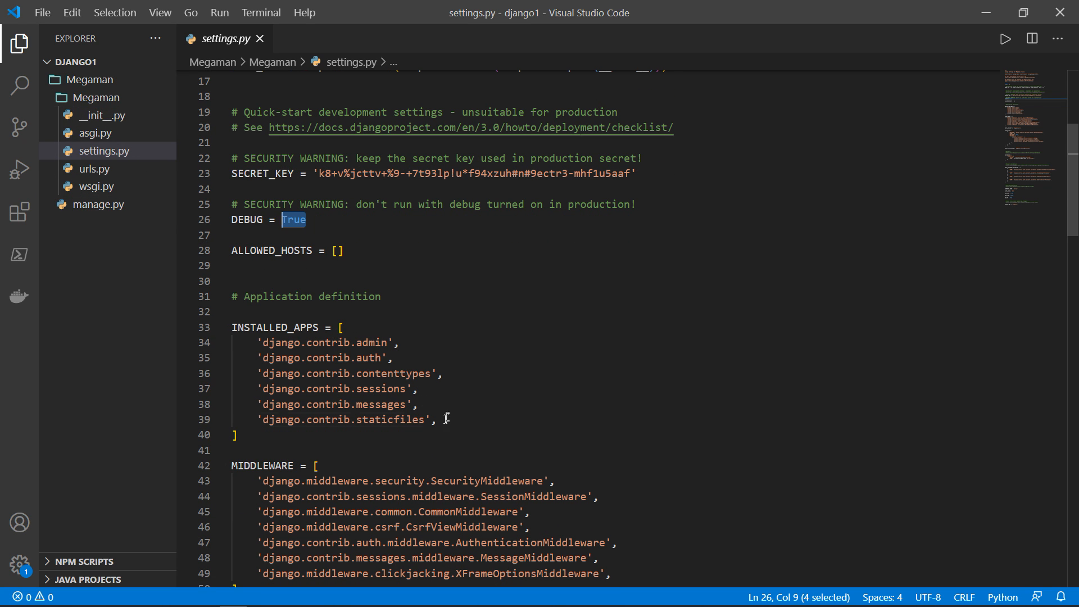
{"action": "left_click", "coordinate": [440, 419]}
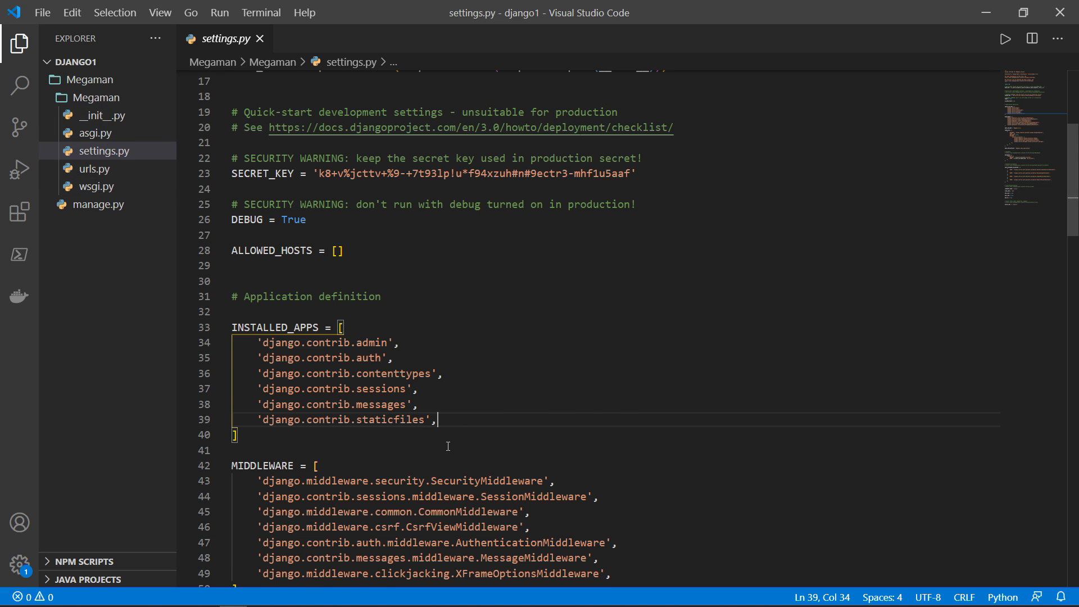
- Open urls.py to read its single admin route, then close the editor tabs
{"action": "left_click", "coordinate": [93, 169]}
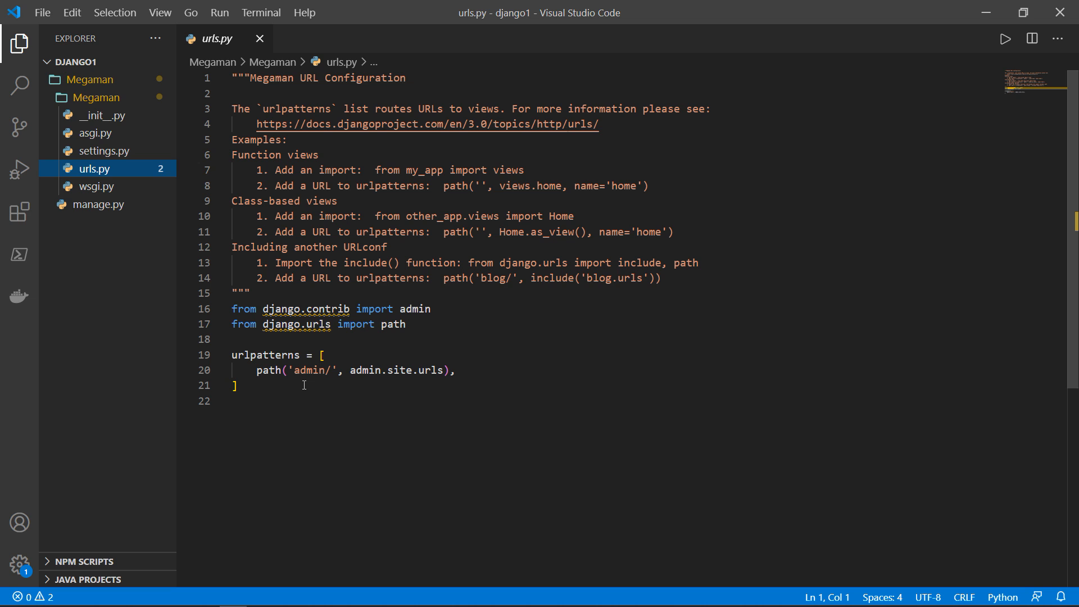
{"action": "left_click", "coordinate": [259, 38]}
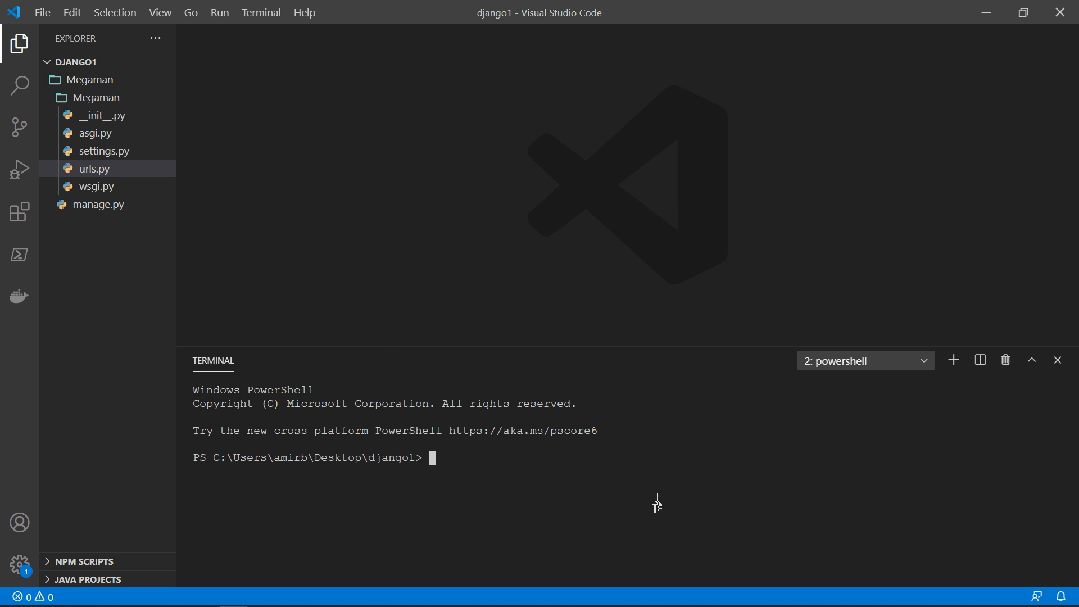
{"action": "mouse_move", "coordinate": [653, 508]}
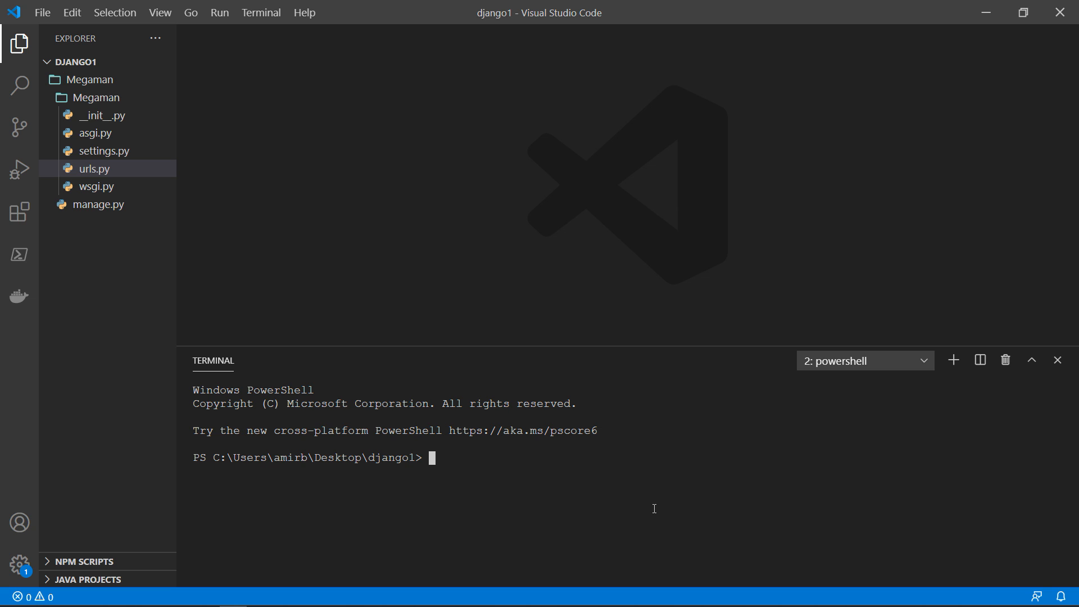
{"action": "mouse_move", "coordinate": [658, 478]}
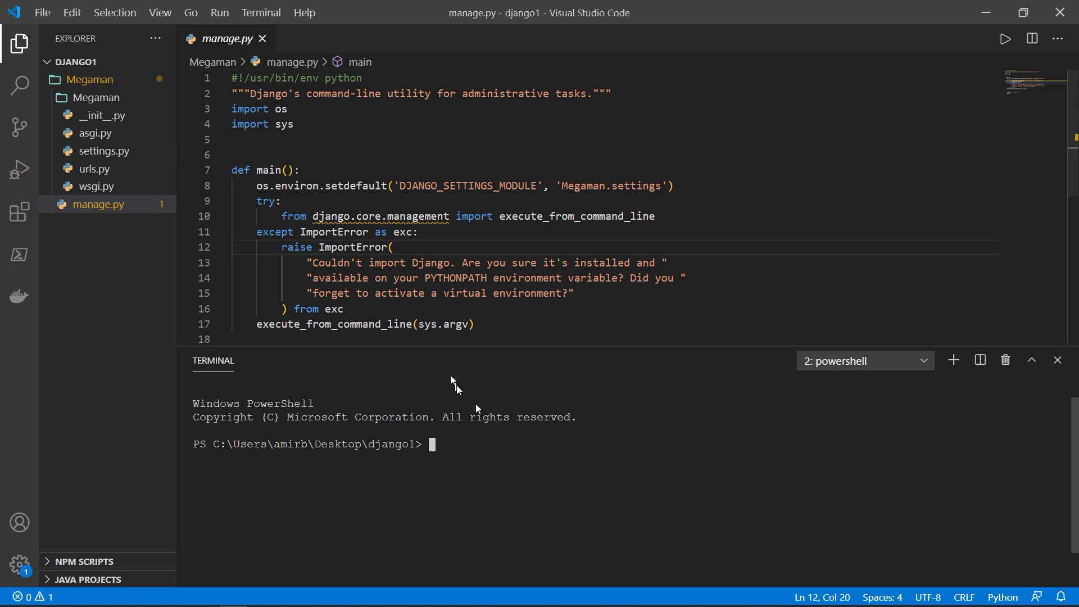
{"action": "type", "text": "cd Megam"}
{"action": "type", "text": "pyth"}
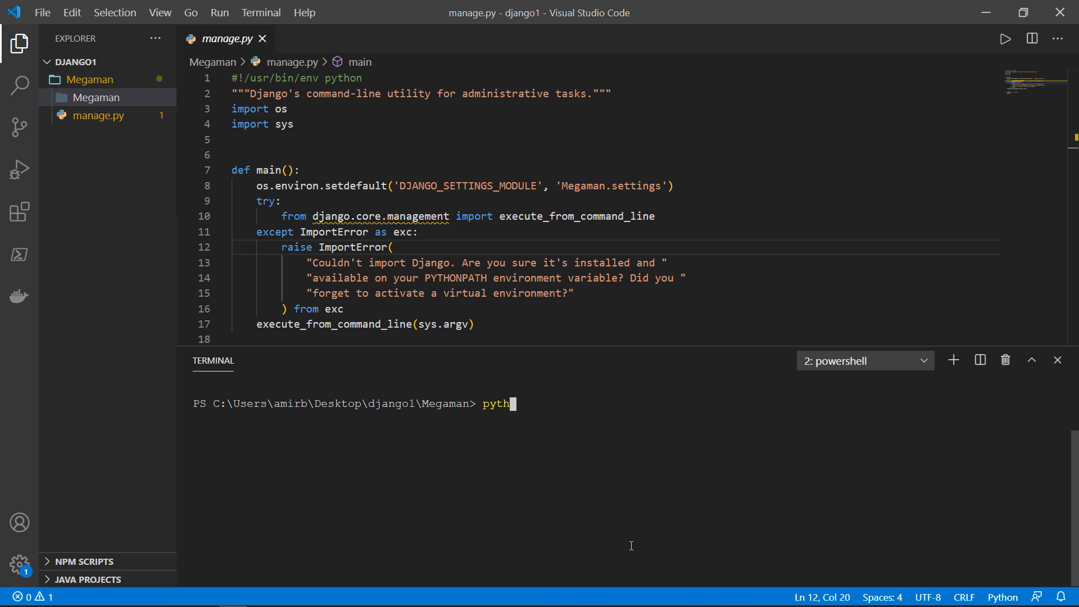
{"action": "type", "text": "on manage."}
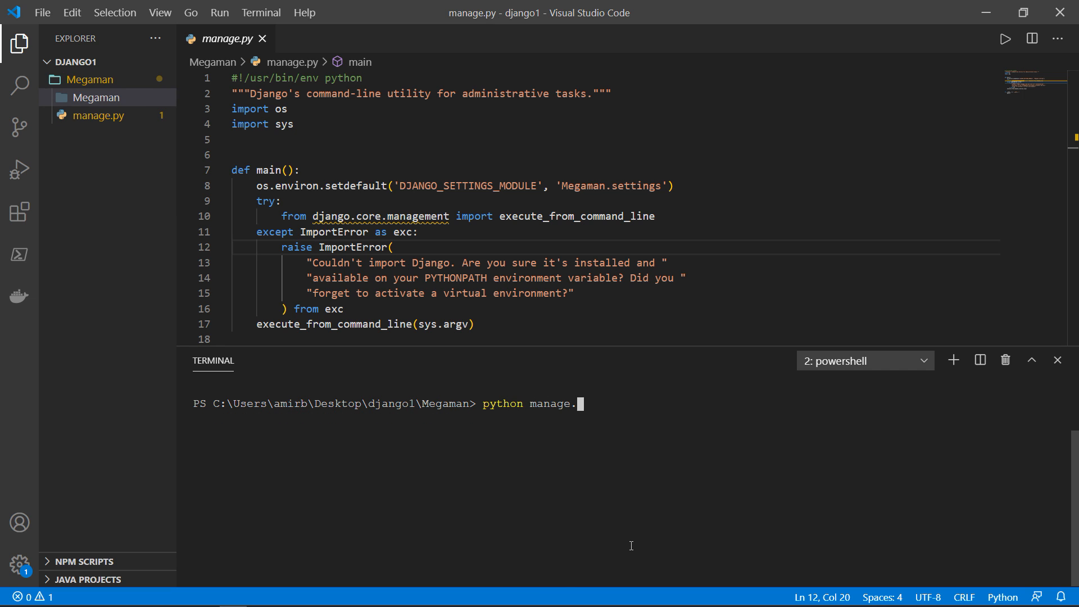
{"action": "type", "text": "py"}
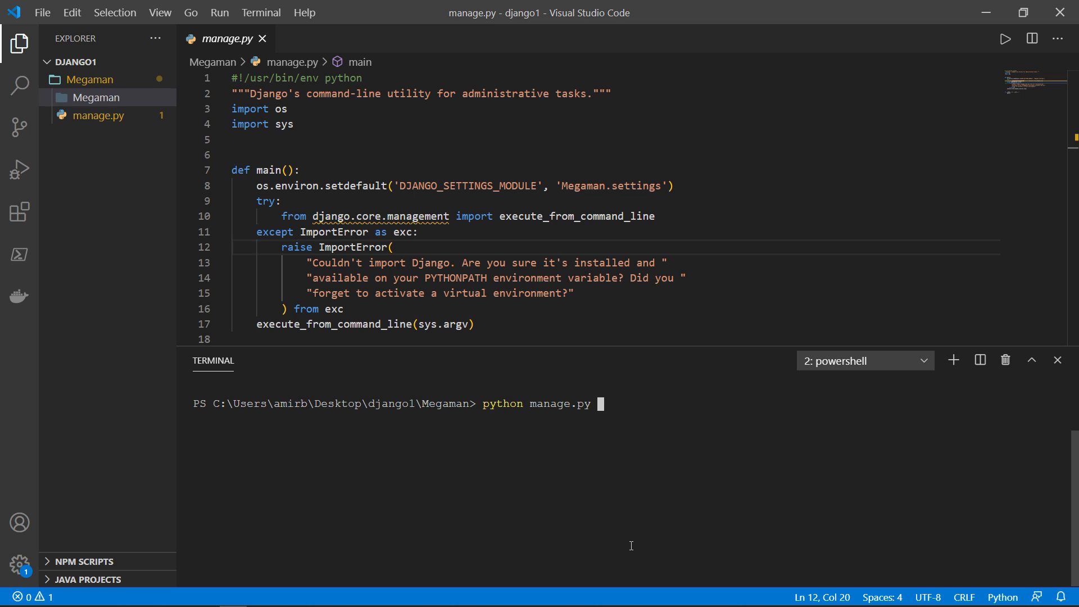
{"action": "type", "text": "runserver"}
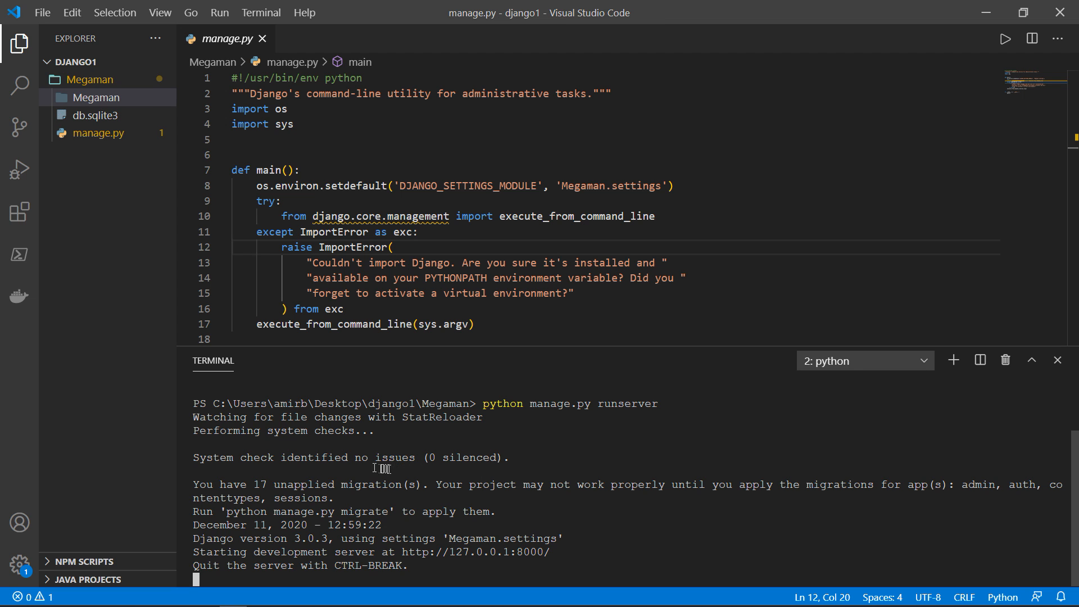
{"action": "mouse_move", "coordinate": [320, 495]}
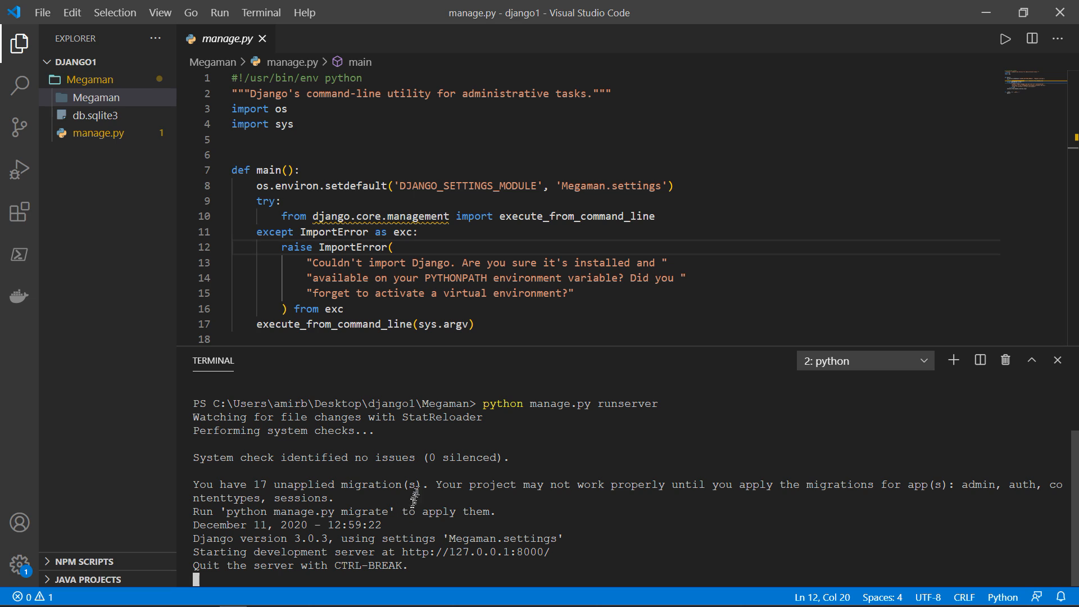
{"action": "mouse_move", "coordinate": [396, 549]}
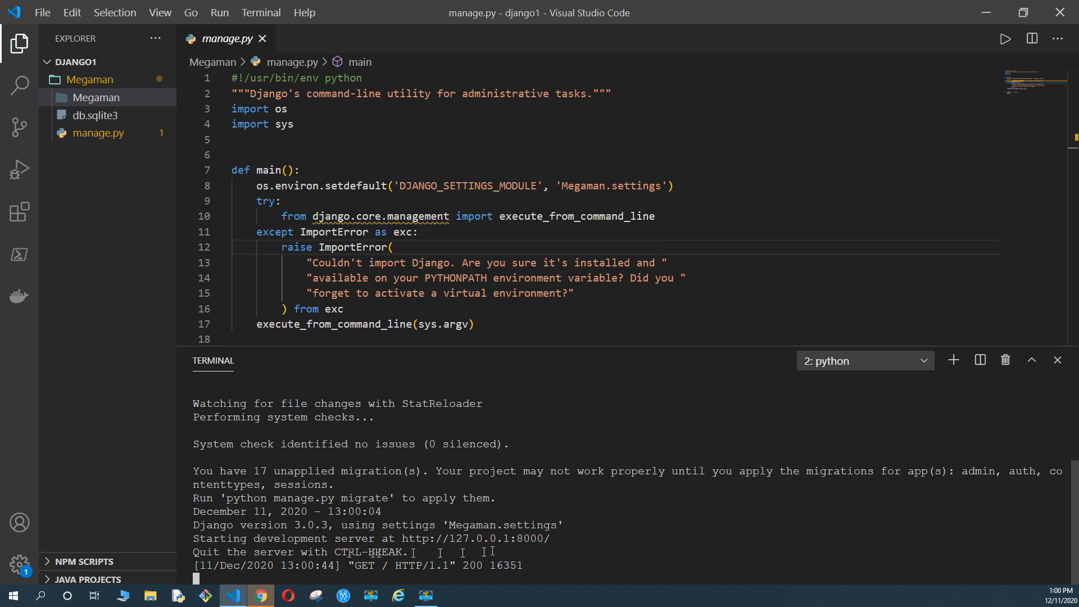
- View Django's 'The install worked successfully!' page at 127.0.0.1:8000 in Chrome
{"action": "left_click", "coordinate": [258, 596]}
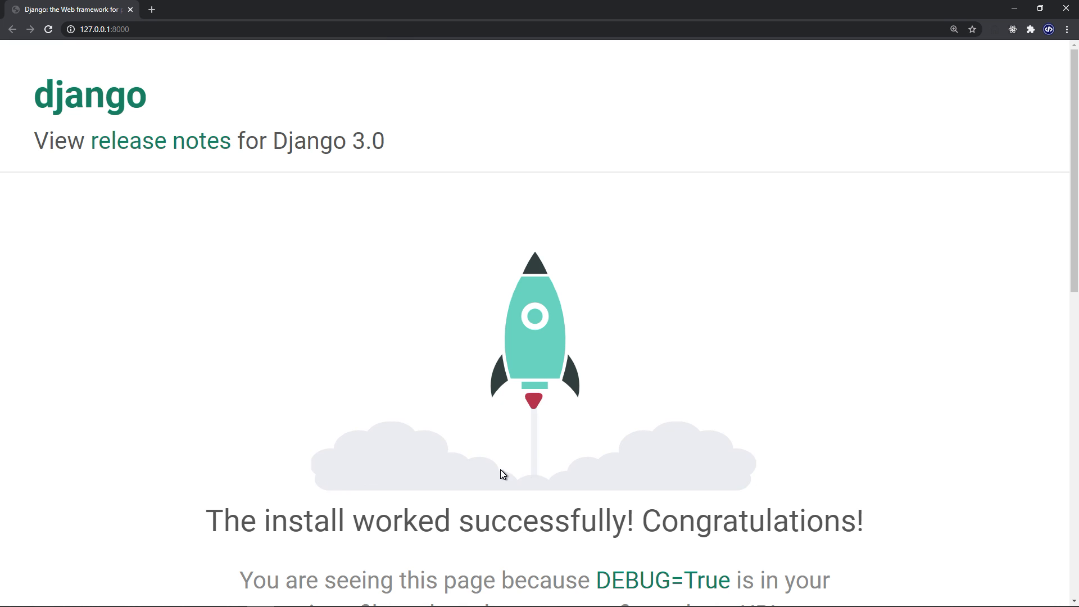
{"action": "scroll", "scroll_direction": "down", "scroll_amount": 3}
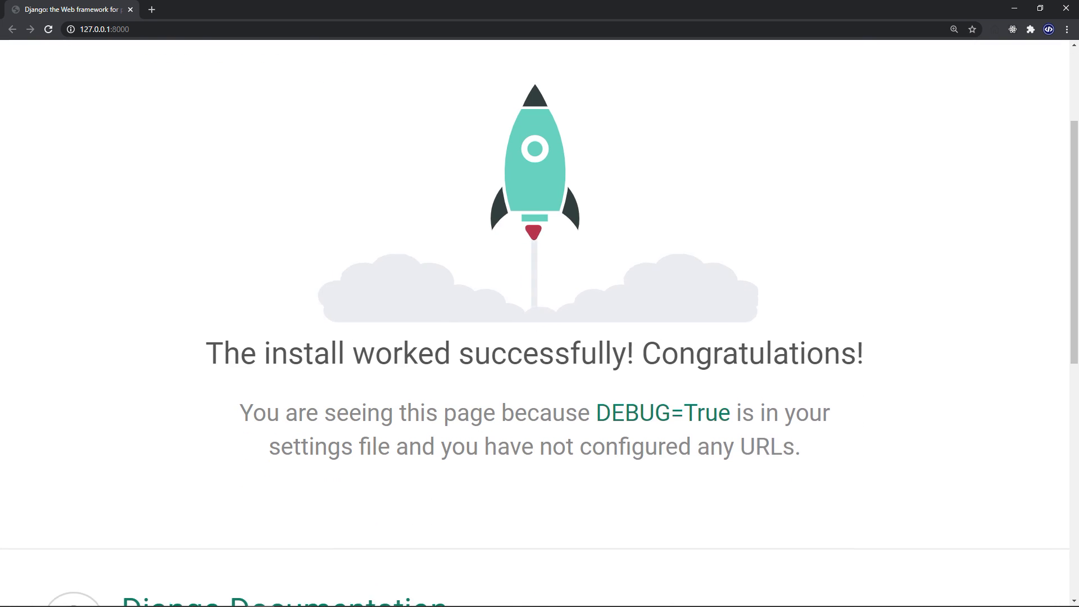
{"action": "scroll", "scroll_direction": "down", "scroll_amount": 3}
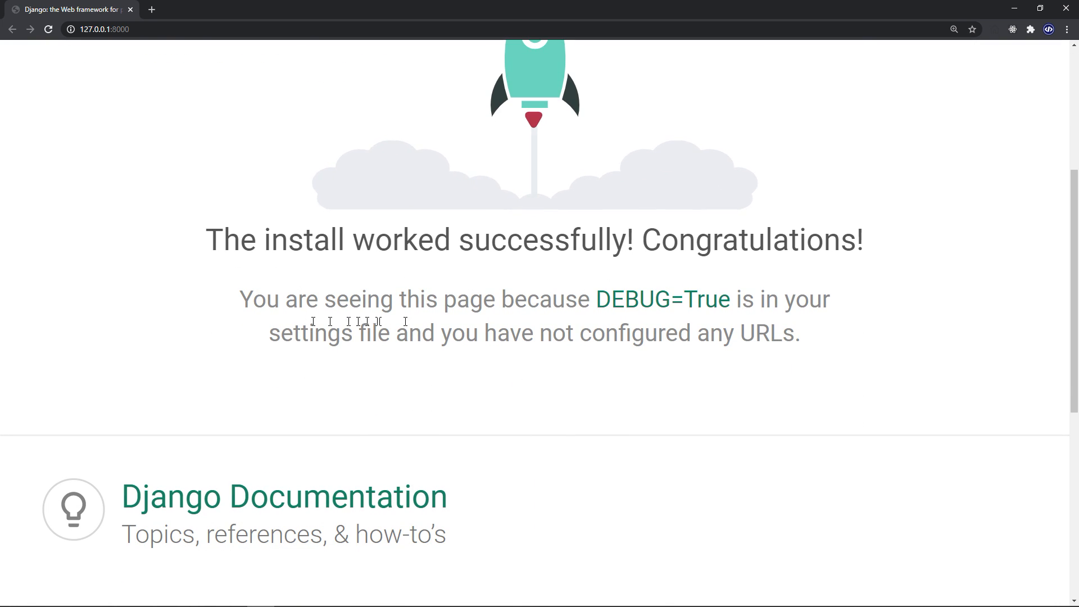
{"action": "mouse_move", "coordinate": [709, 323]}
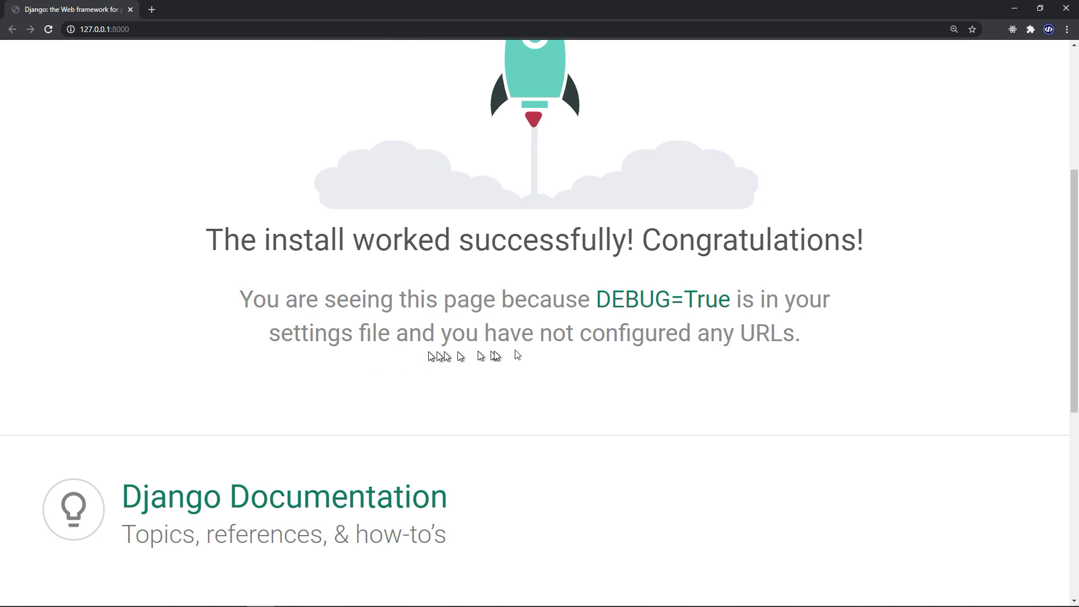
{"action": "mouse_move", "coordinate": [566, 357]}
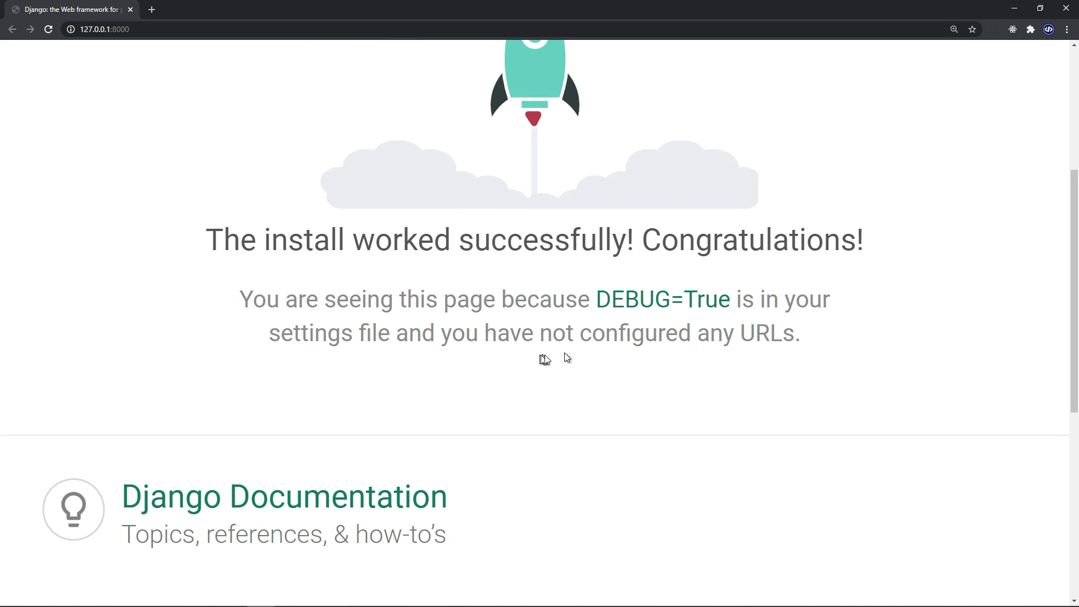
{"action": "scroll", "scroll_direction": "down", "scroll_amount": 3}
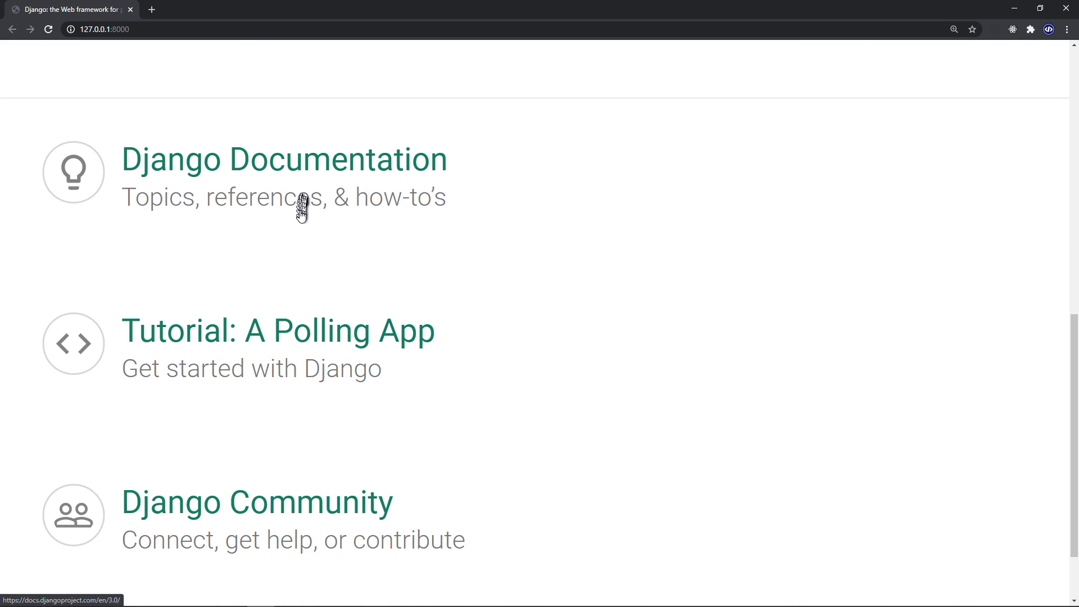
{"action": "scroll", "scroll_direction": "down", "scroll_amount": 3}
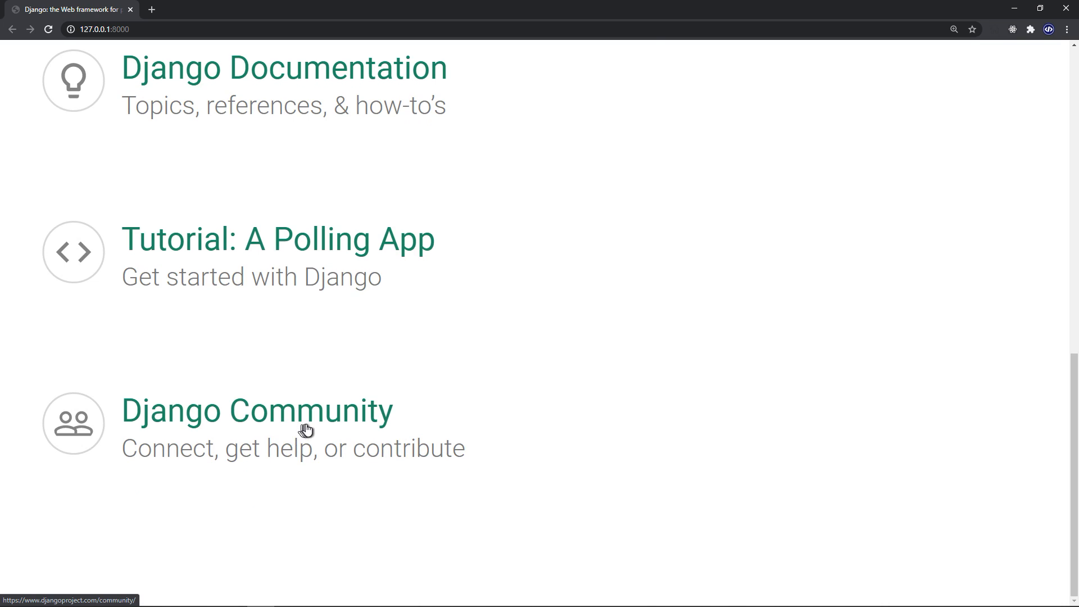
- Visit the Django Documentation site, then return to the install success tab
{"action": "left_click", "coordinate": [283, 68]}
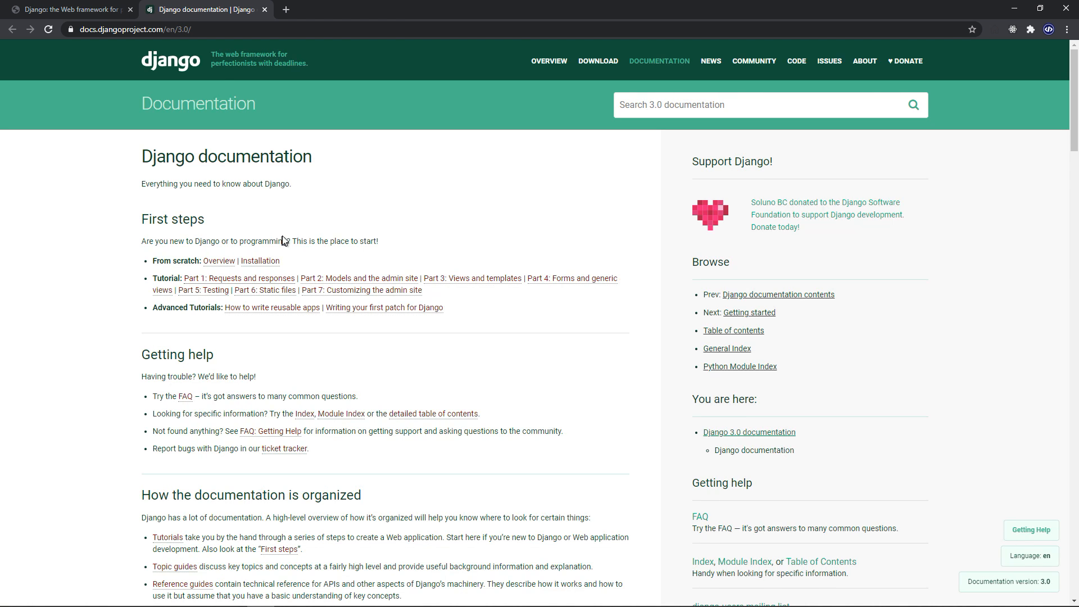
{"action": "mouse_move", "coordinate": [584, 329]}
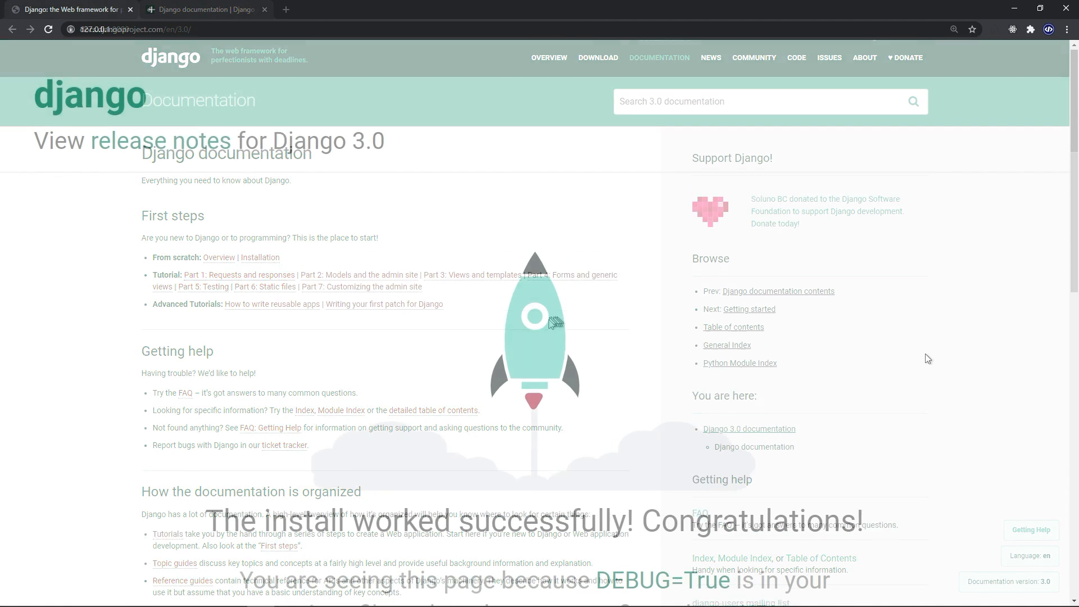
{"action": "left_click", "coordinate": [265, 9]}
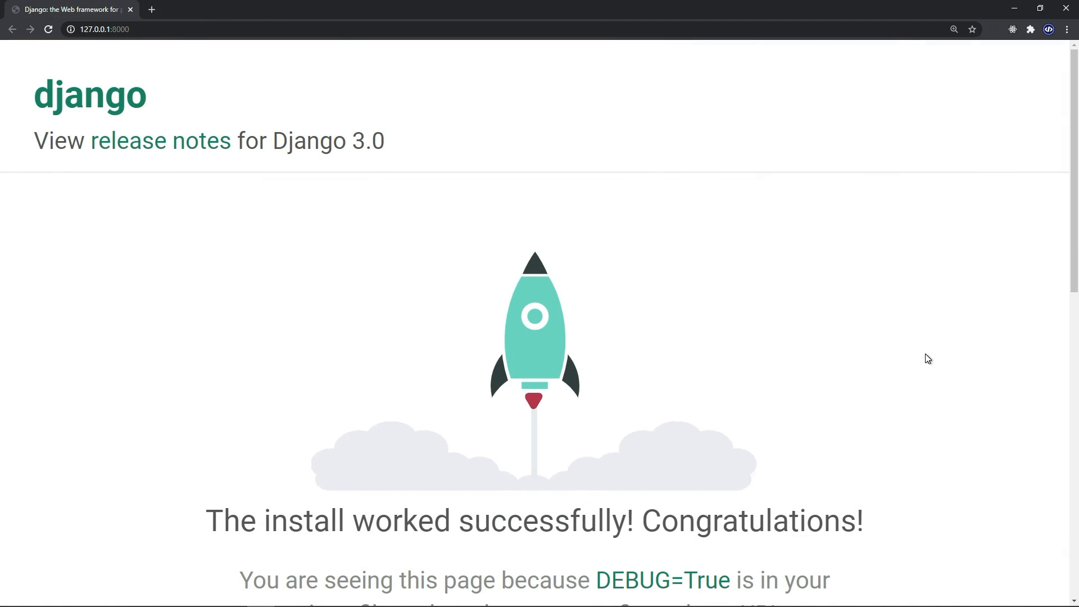